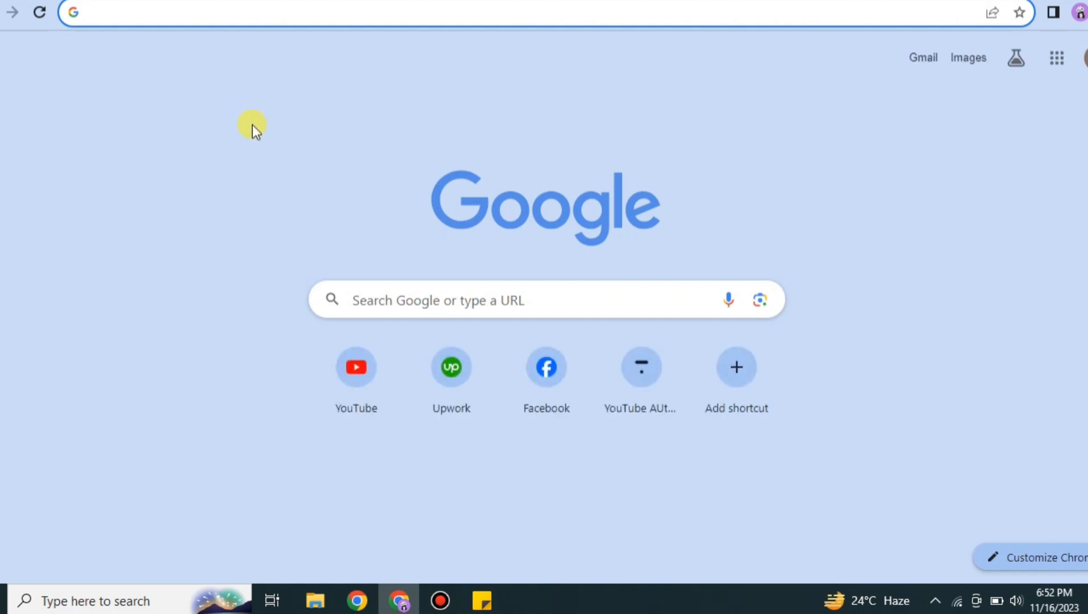
Search Google for 'poe ai' and open the Poe - Fast, Helpful AI Chat result
type("poe ai")
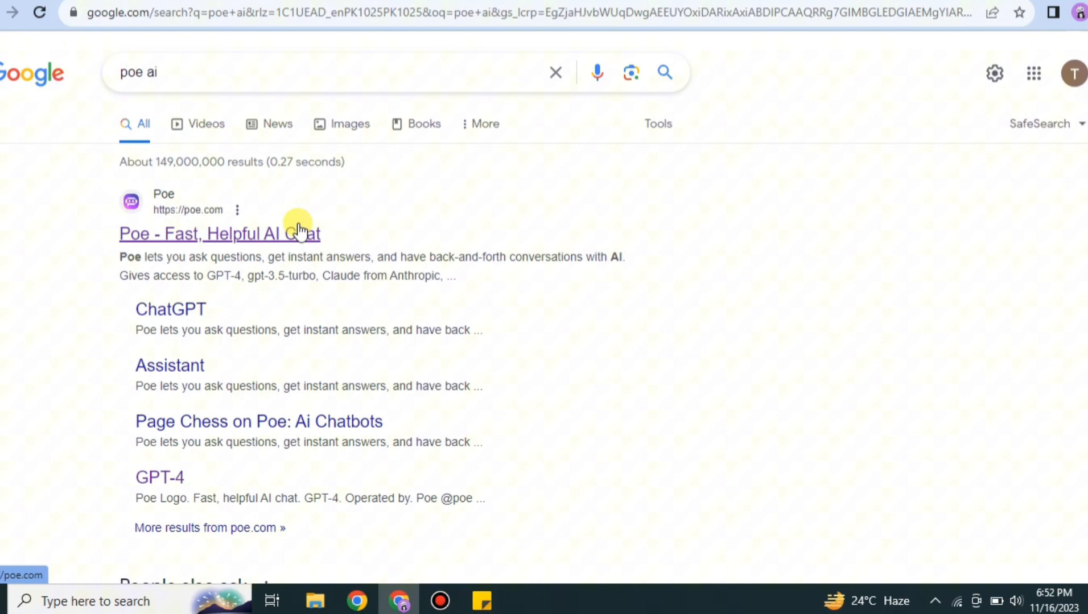
left_click(220, 234)
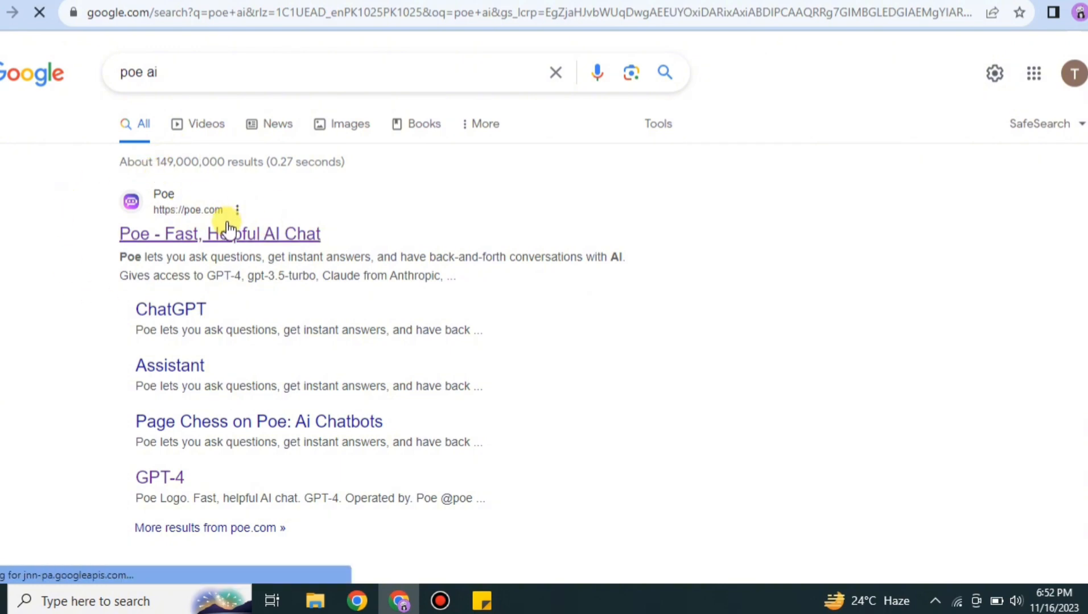
left_click(219, 233)
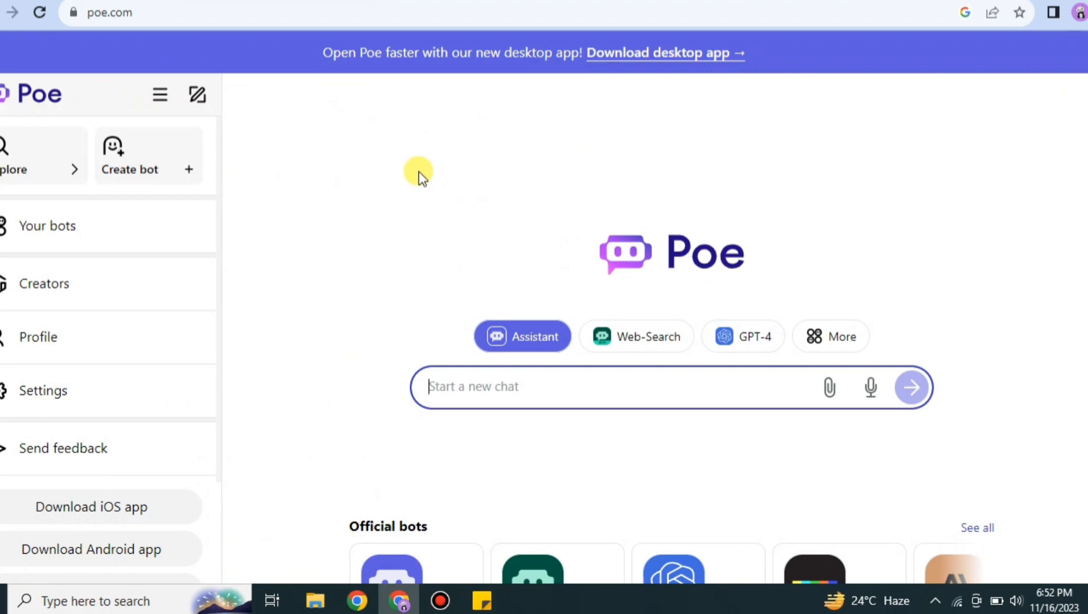
left_click(474, 386)
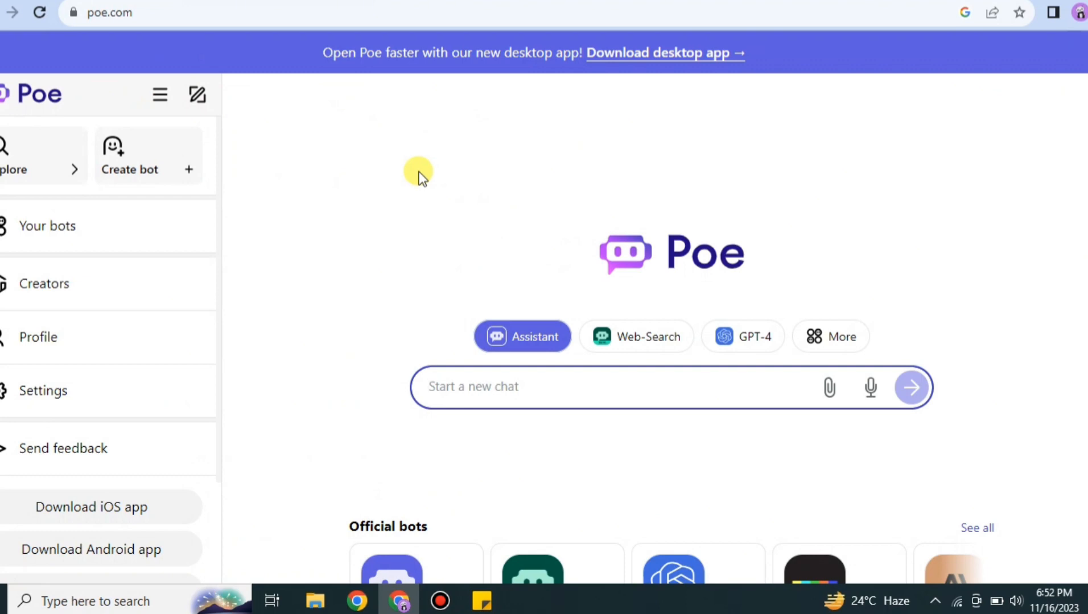
mouse_move(22, 118)
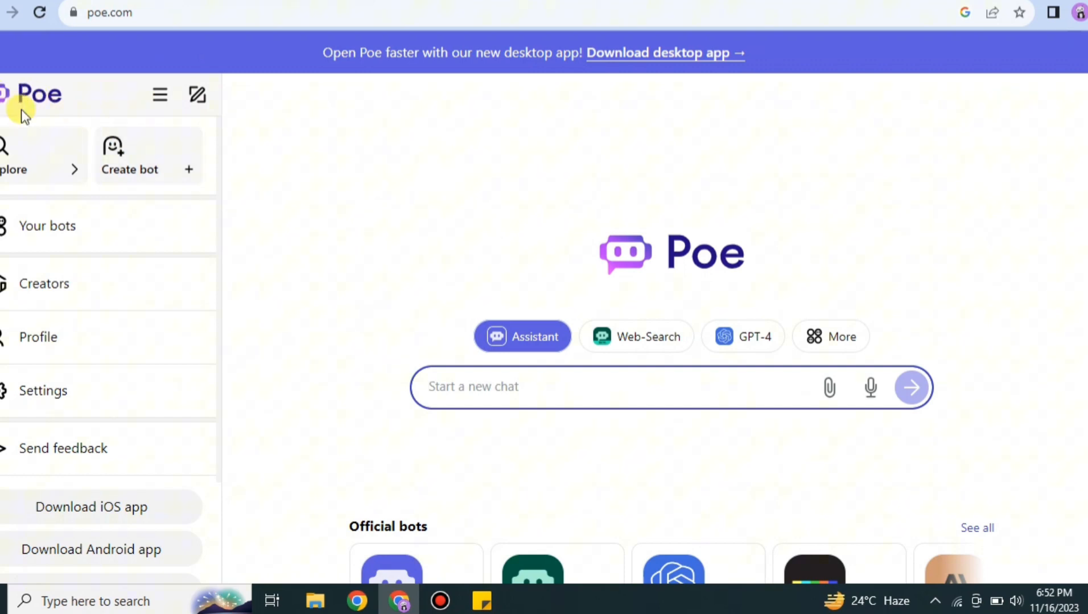
mouse_move(45, 153)
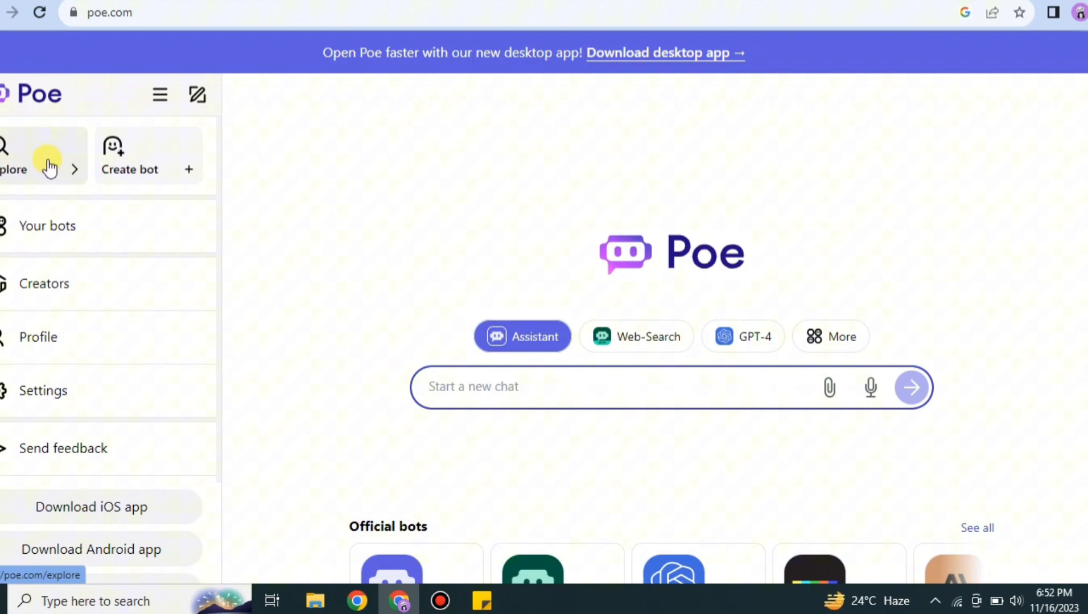
Go to Explore and scroll through the Official bots list
left_click(21, 153)
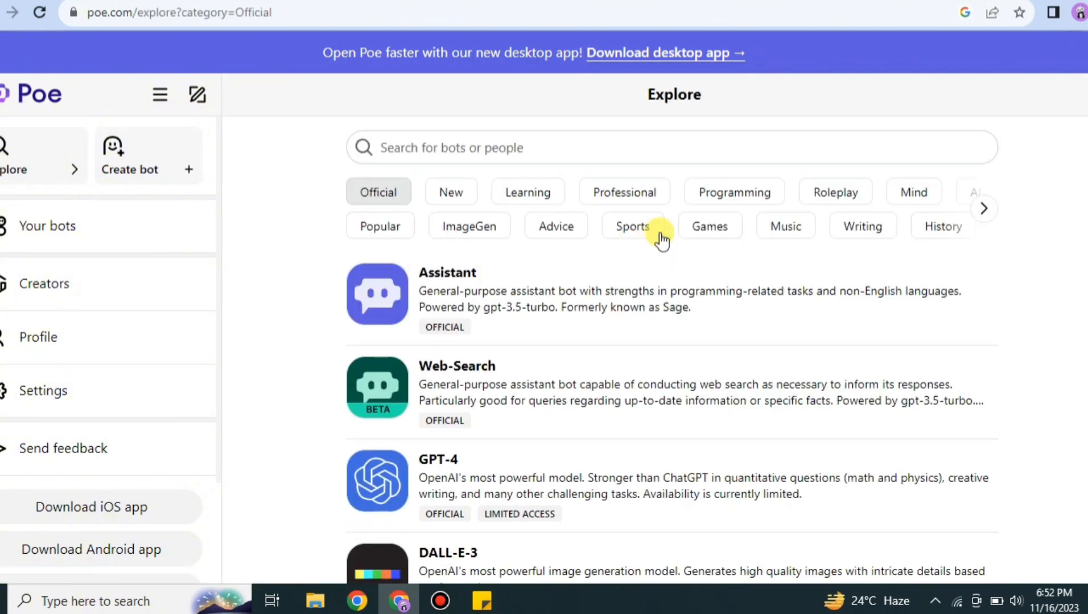
scroll("down", 3)
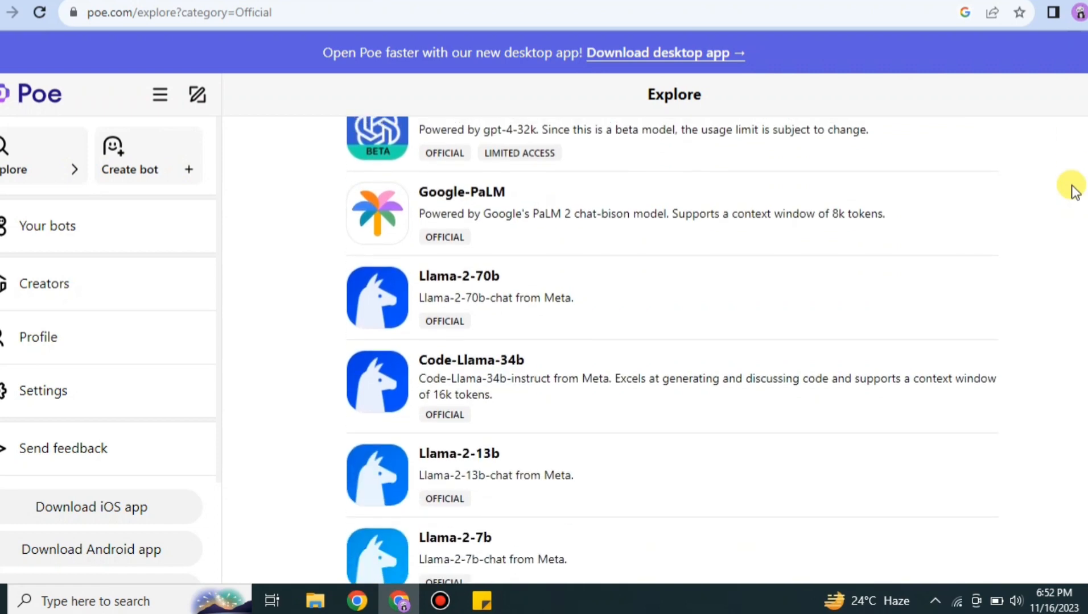
scroll("up", 3)
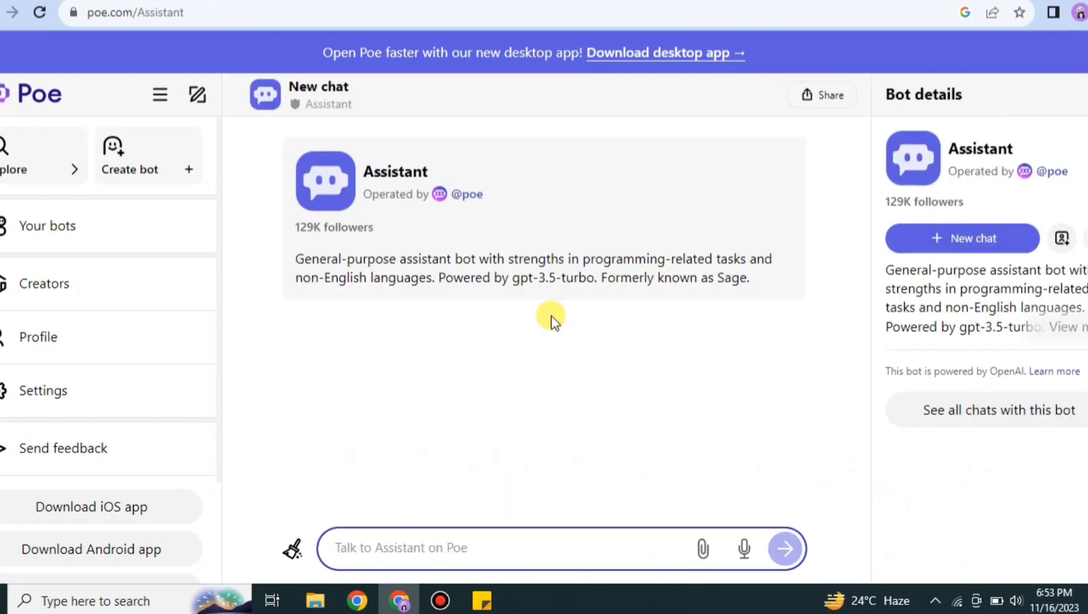
mouse_move(506, 531)
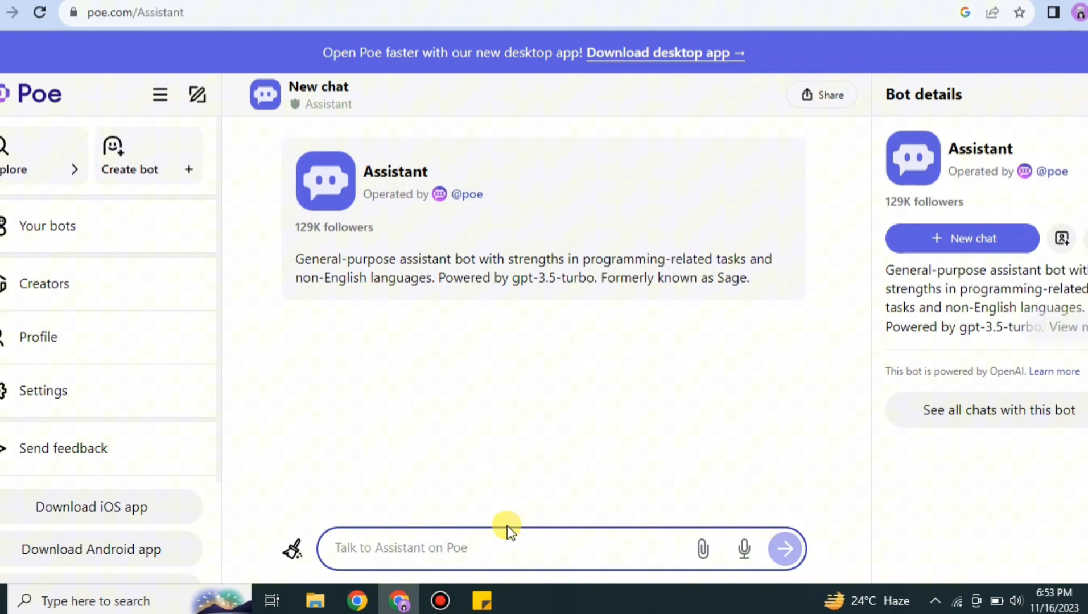
Send Assistant the question 'how to create a sandwich'
type("how to create a")
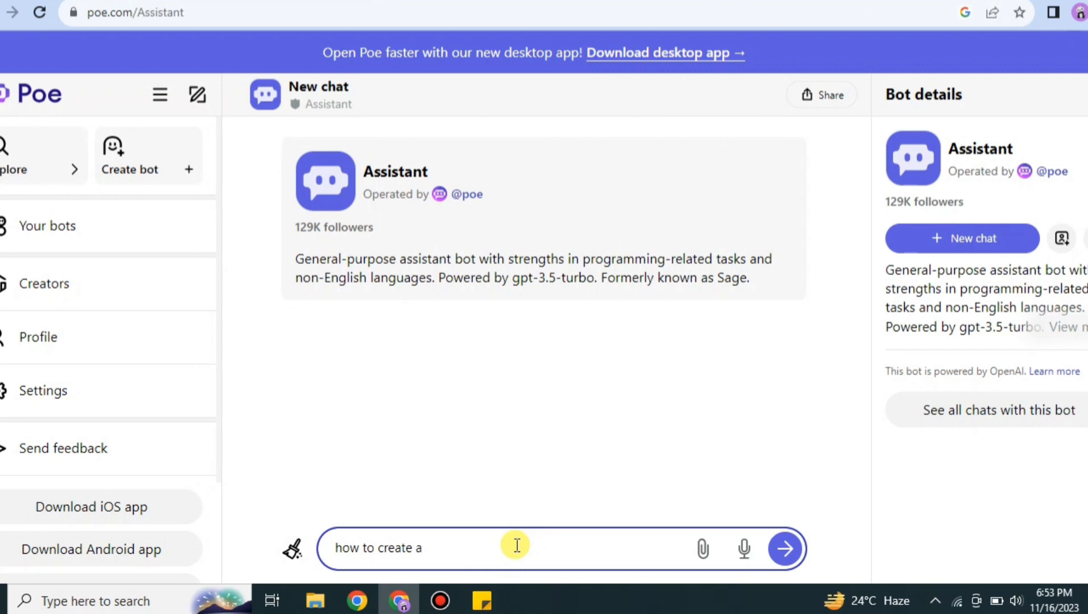
type("sand")
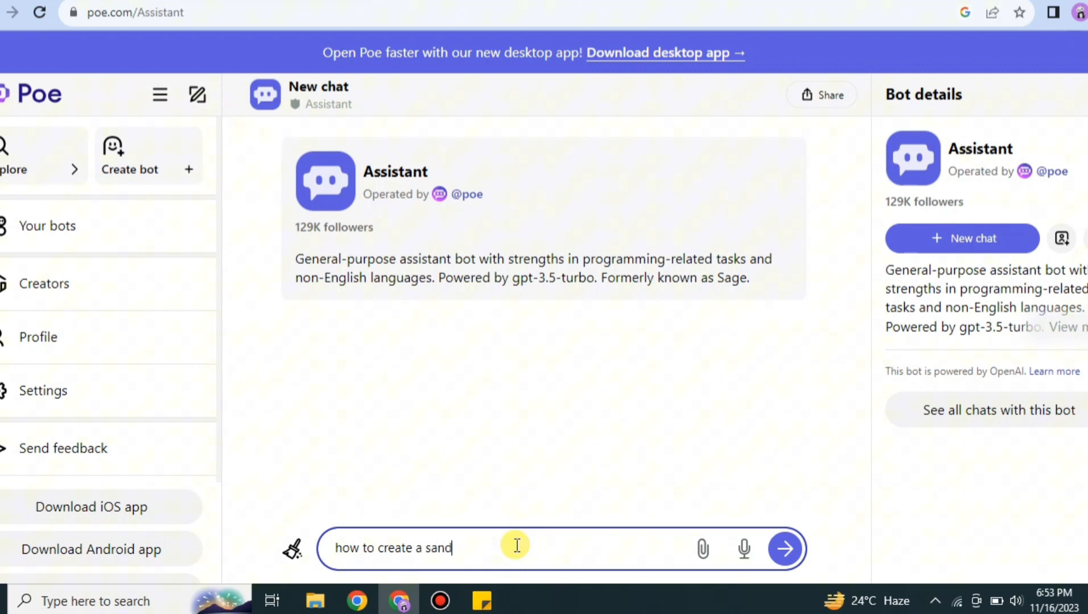
left_click(784, 549)
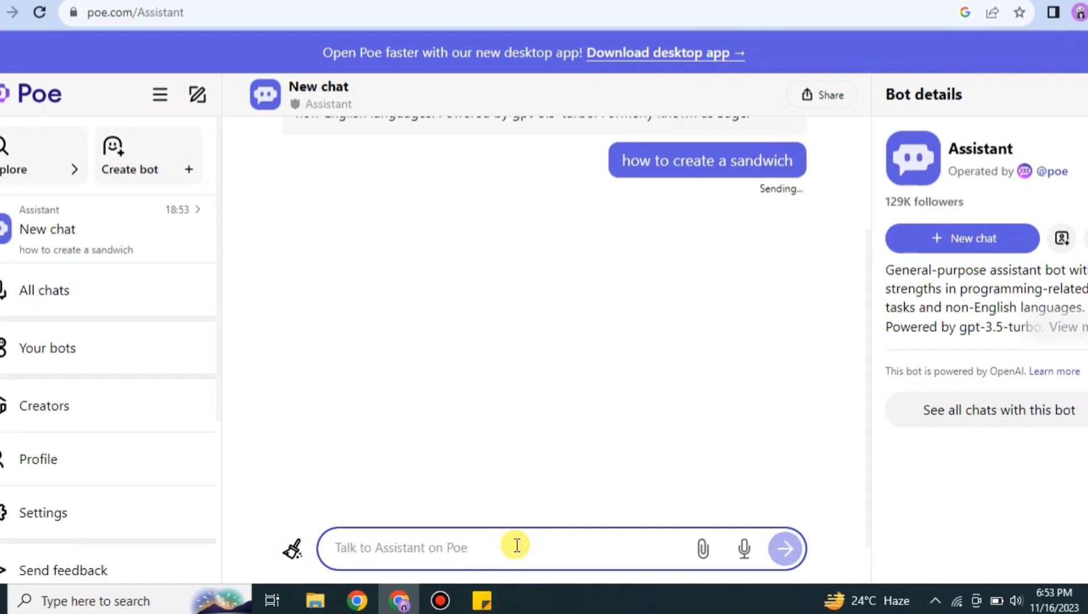
left_click(784, 548)
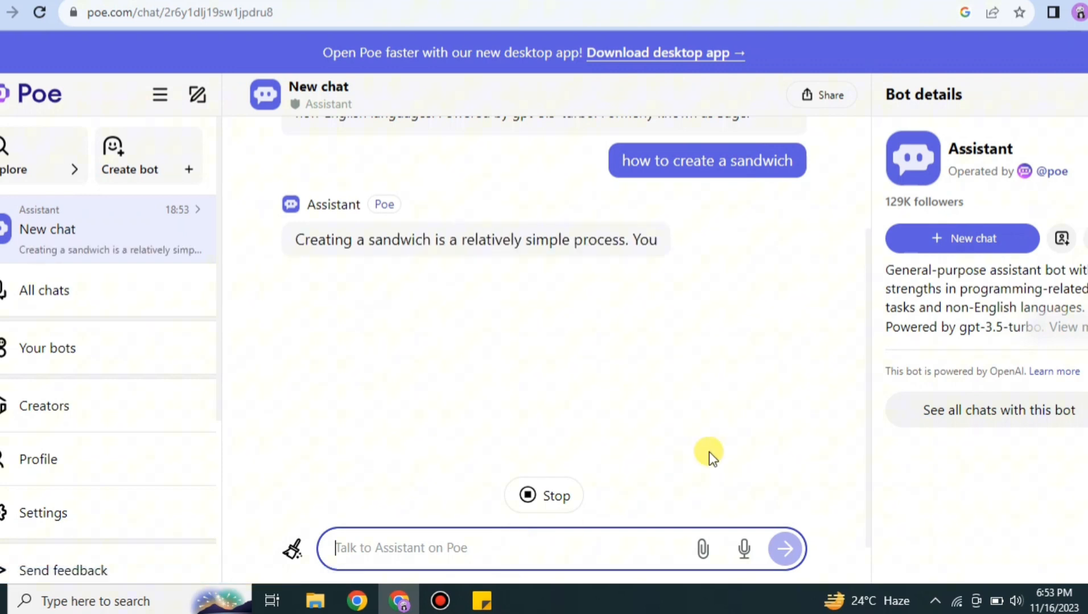
mouse_move(635, 366)
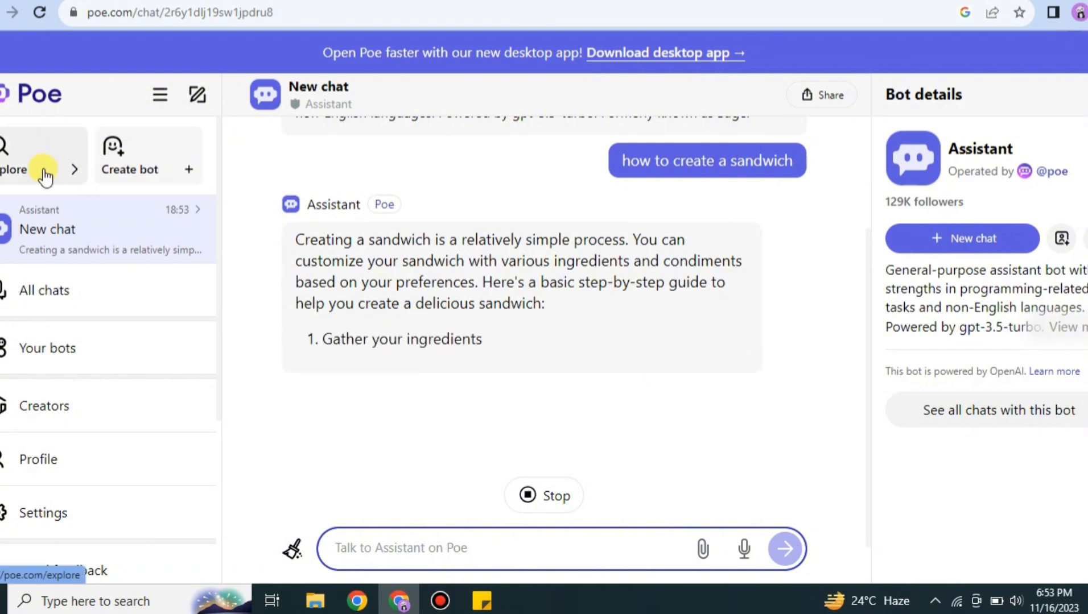
From Explore's Popular category, start a chat with the Photo_CreateE bot
left_click(20, 169)
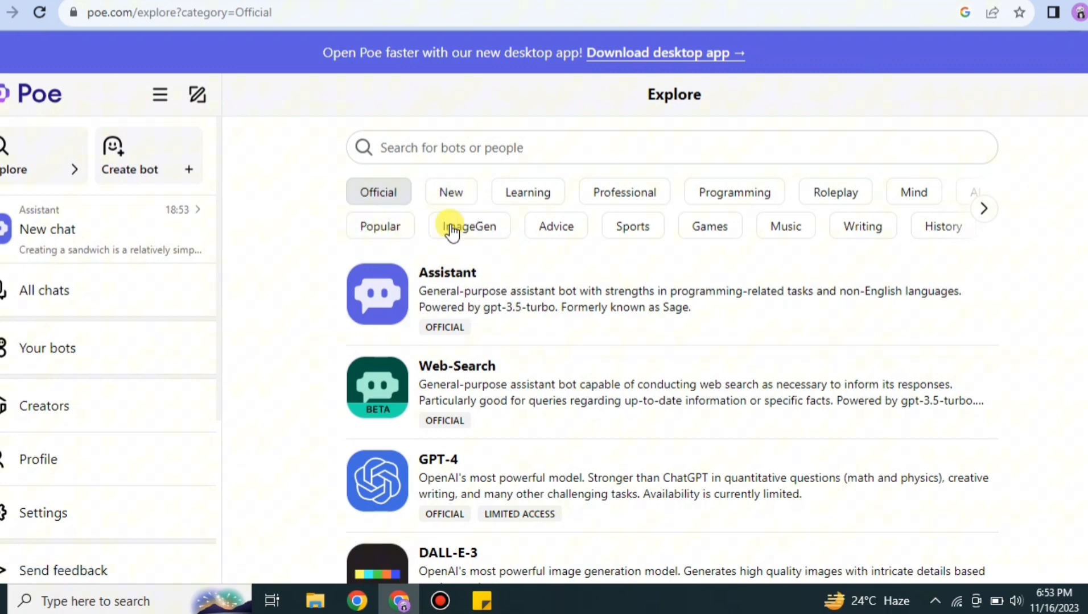
mouse_move(675, 208)
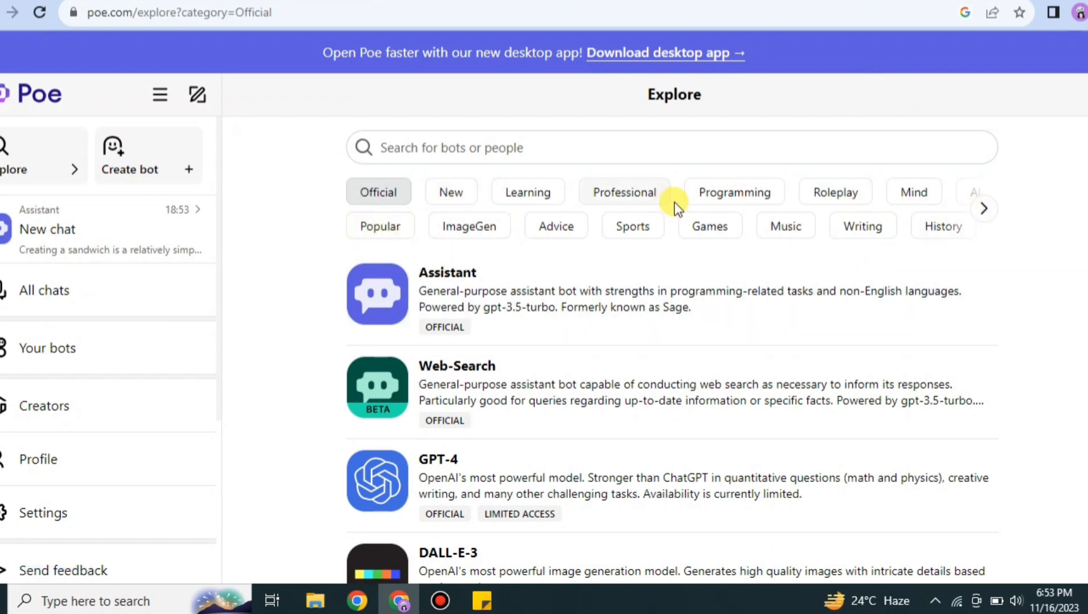
left_click(984, 208)
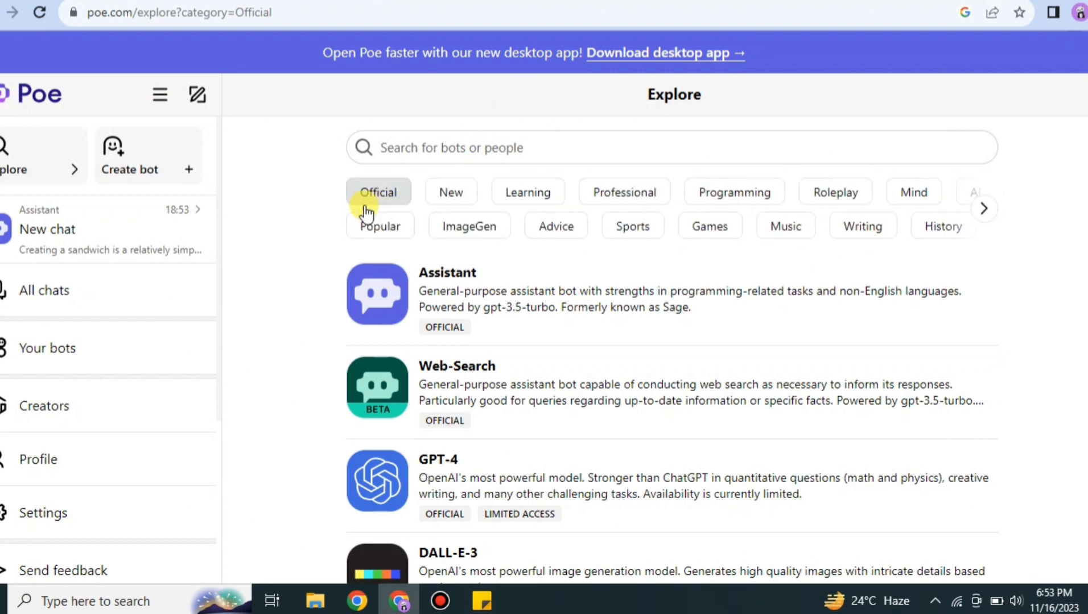
left_click(380, 226)
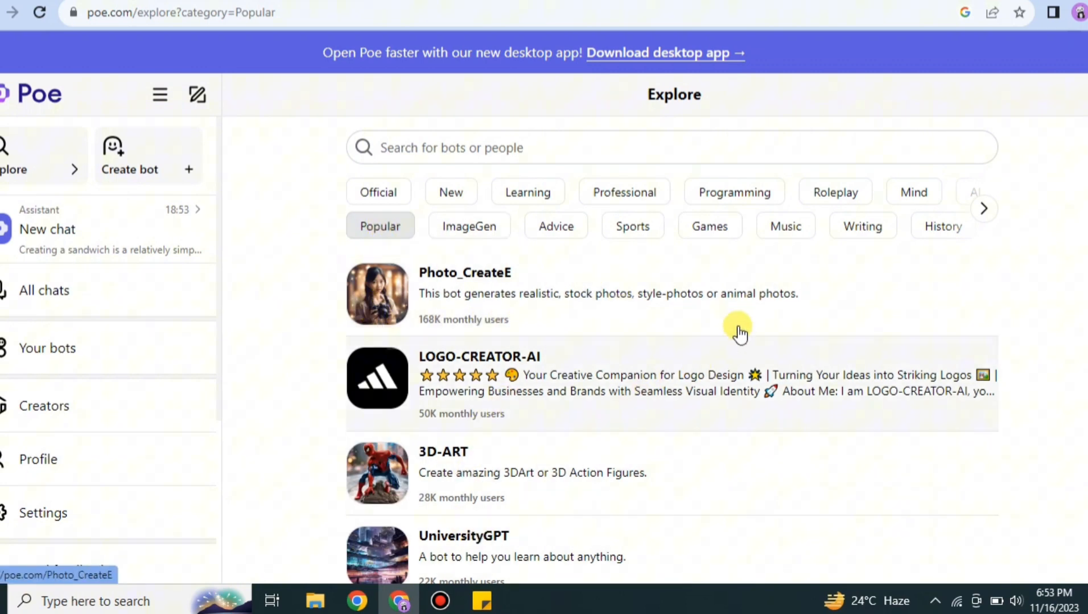
left_click(464, 273)
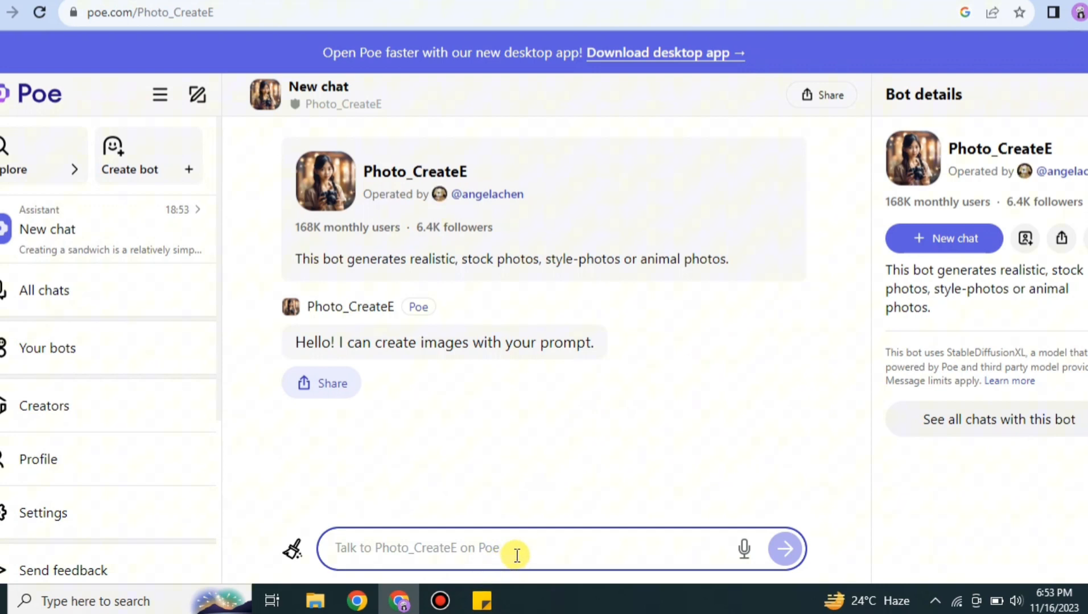
Send Photo_CreateE the prompt 'a girl with a glass of wine in hand'
type("a girl with a glass")
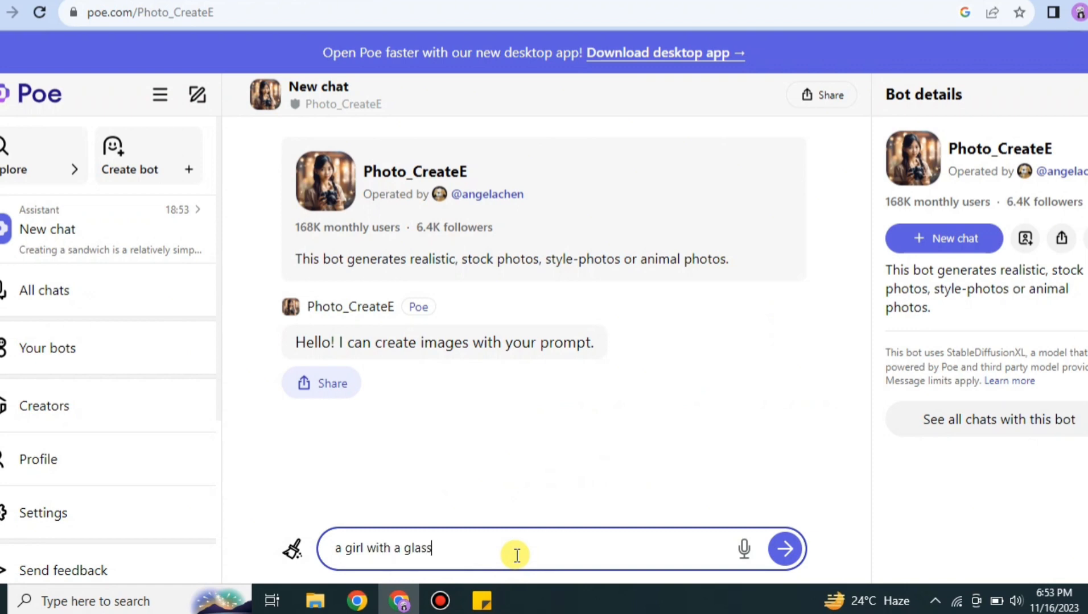
type("of wine in")
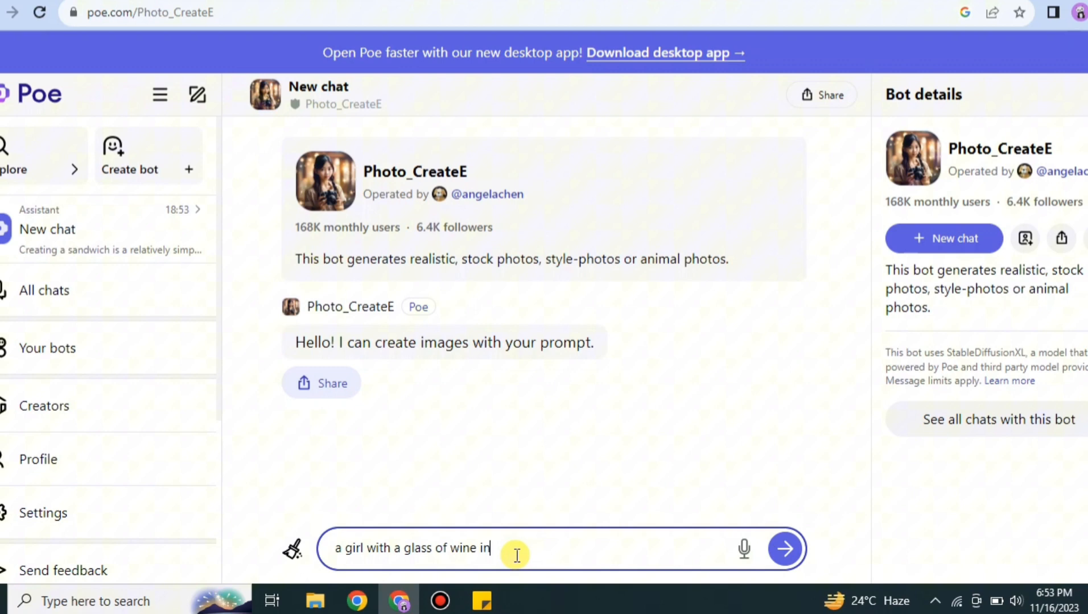
left_click(783, 549)
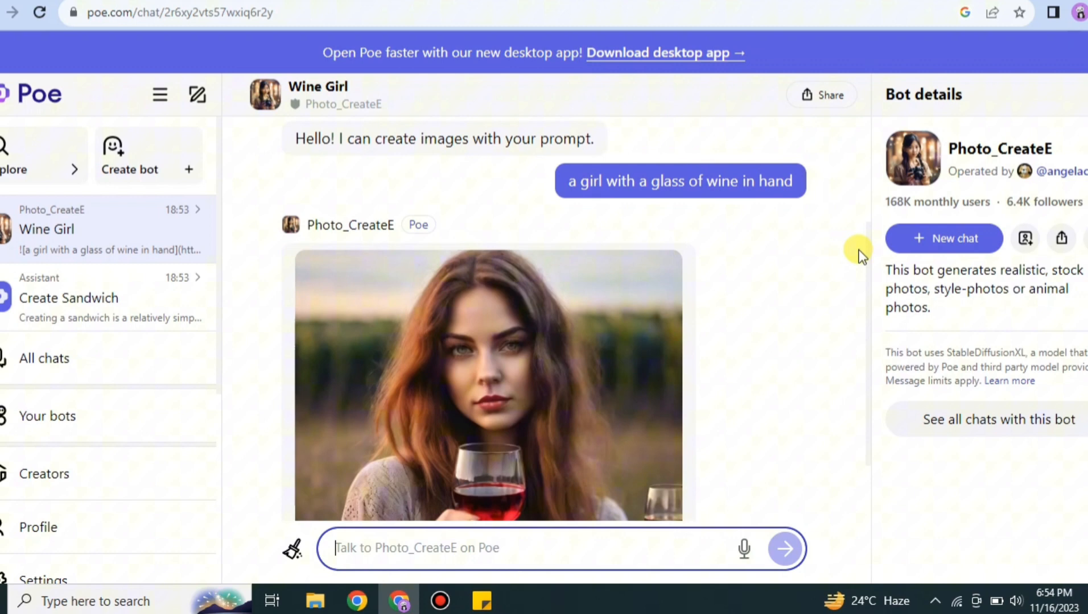
mouse_move(37, 165)
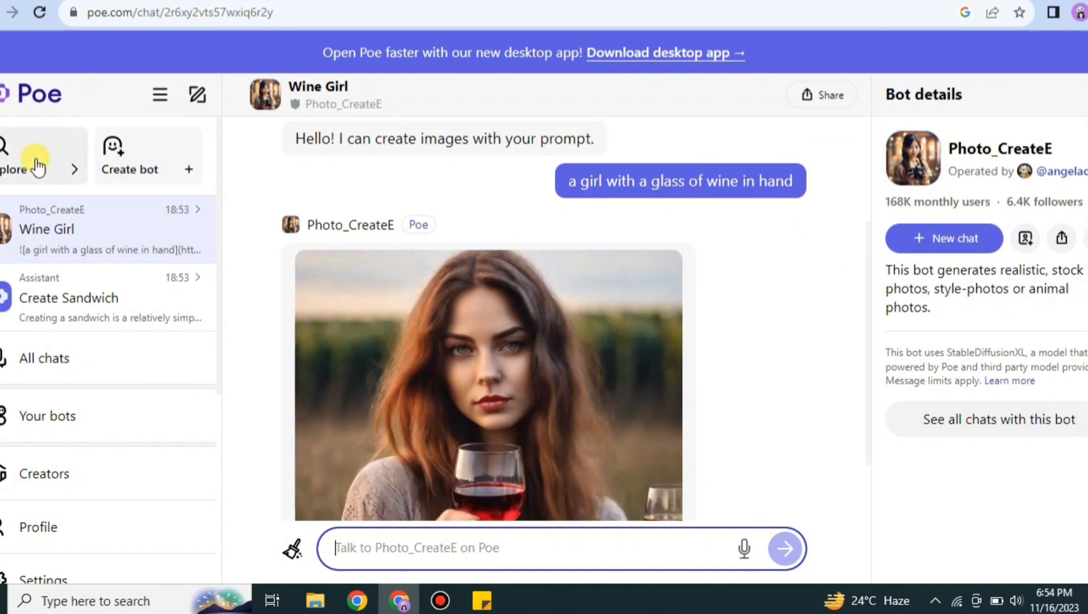
From Explore, start the Create a bot form and scroll through its first fields
left_click(13, 169)
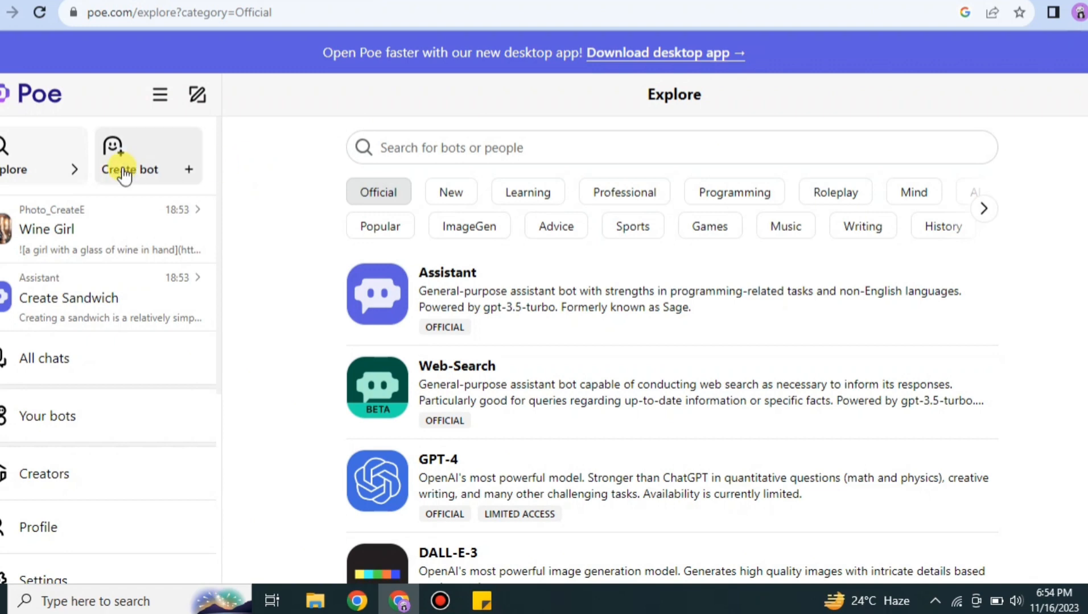
left_click(128, 169)
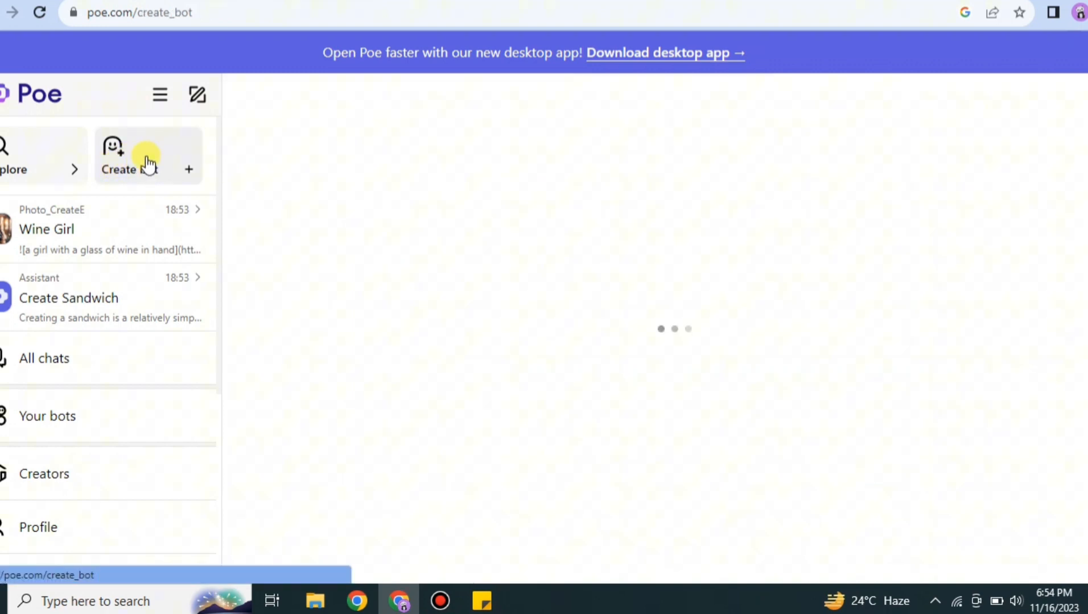
left_click(128, 156)
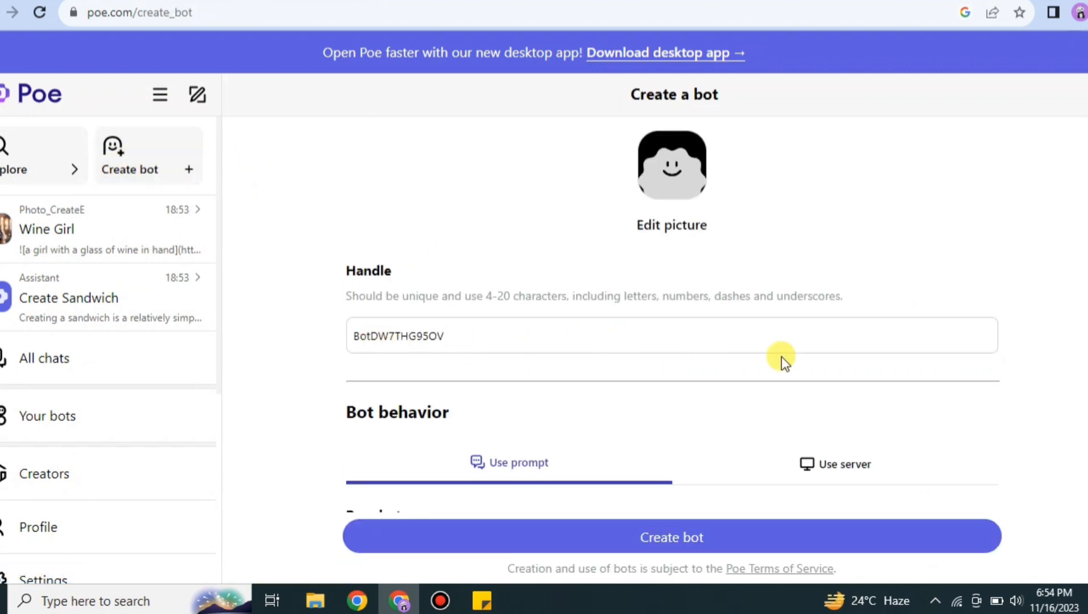
scroll("down", 3)
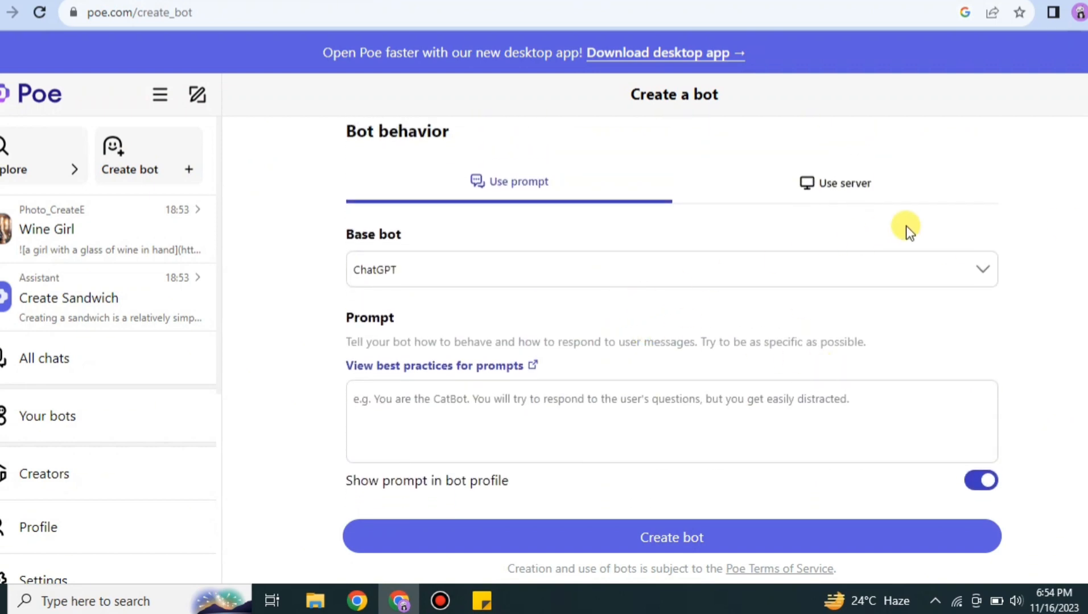
mouse_move(555, 188)
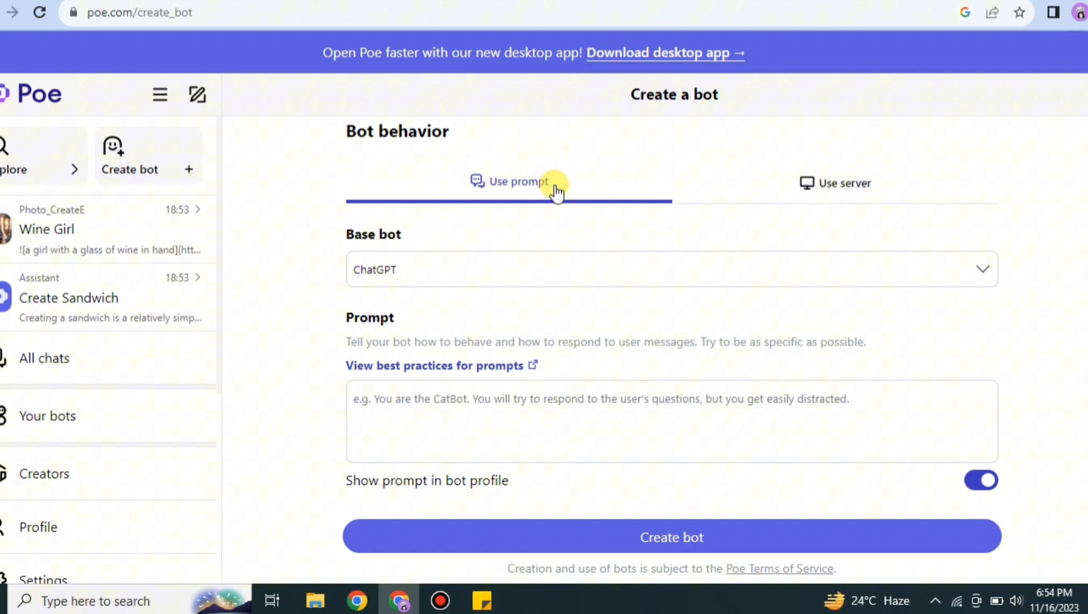
scroll("down", 3)
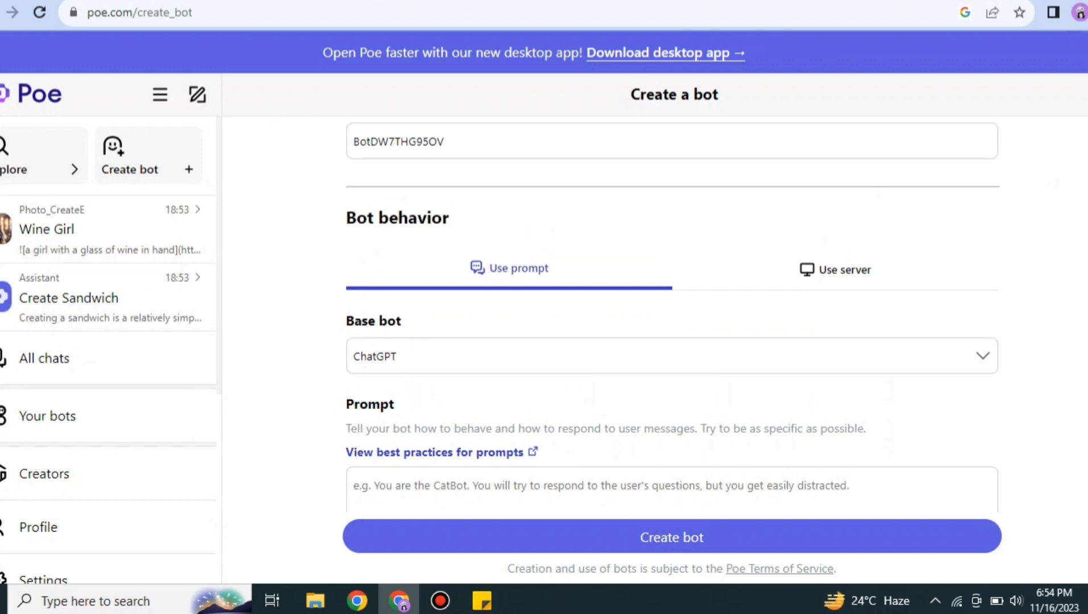
scroll("down", 3)
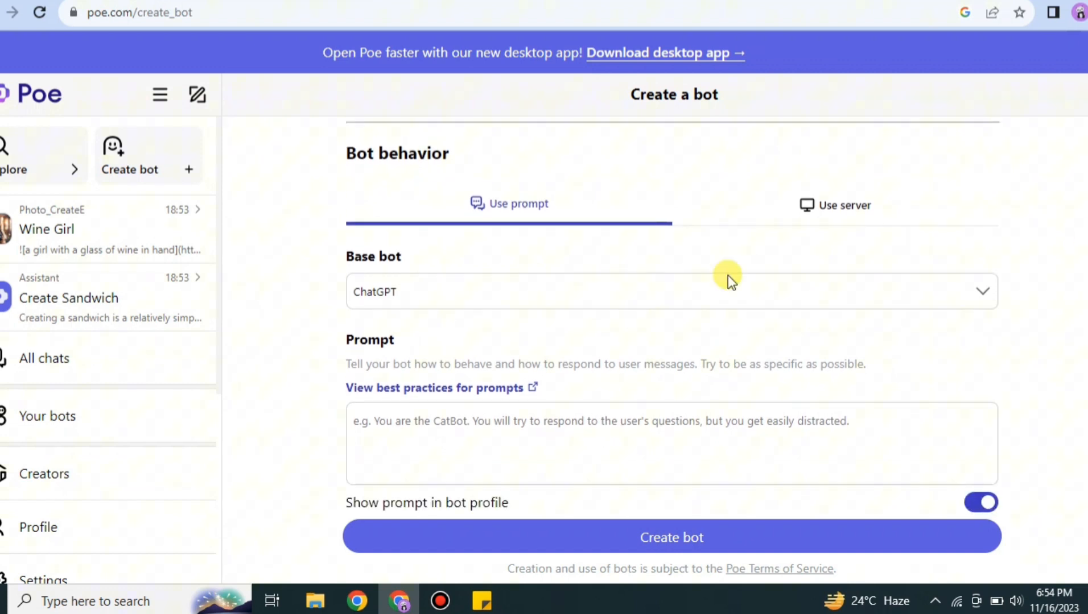
Check the Base bot dropdown (ChatGPT), review the remaining fields, then return home
left_click(669, 292)
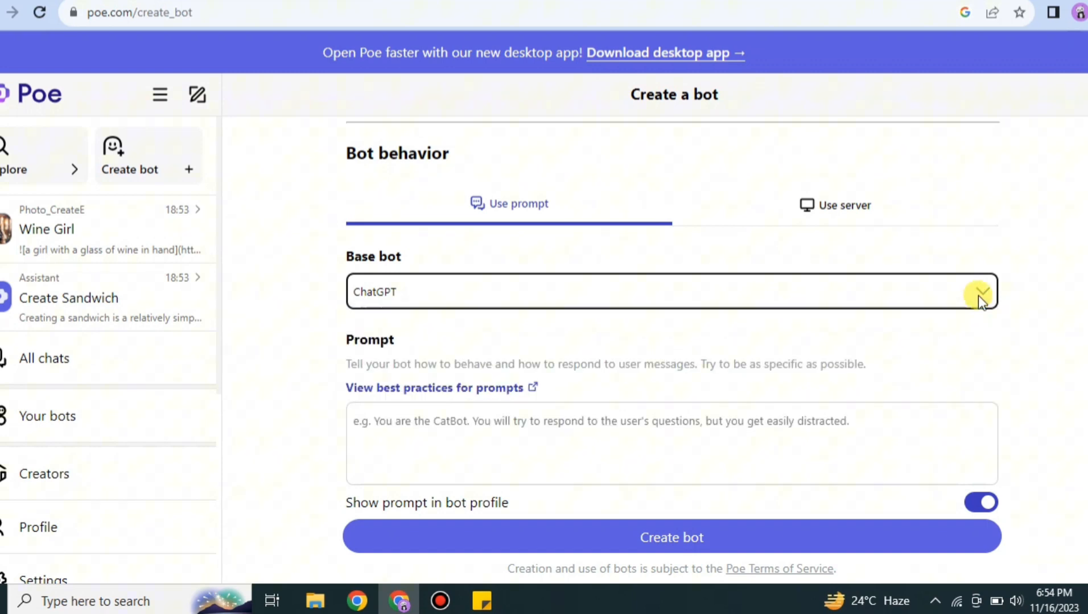
scroll("down", 3)
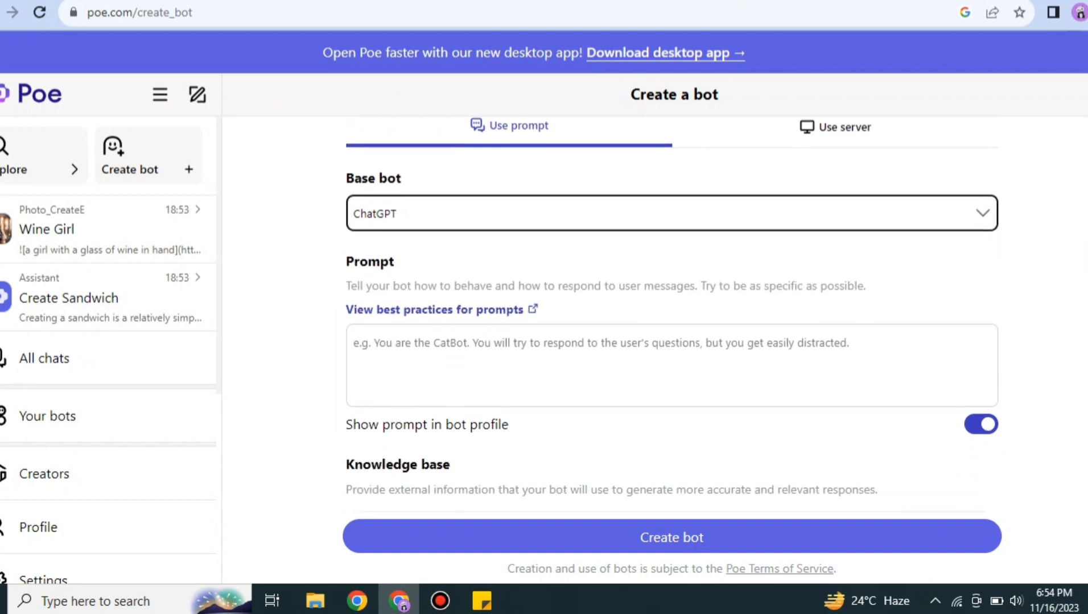
scroll("down", 3)
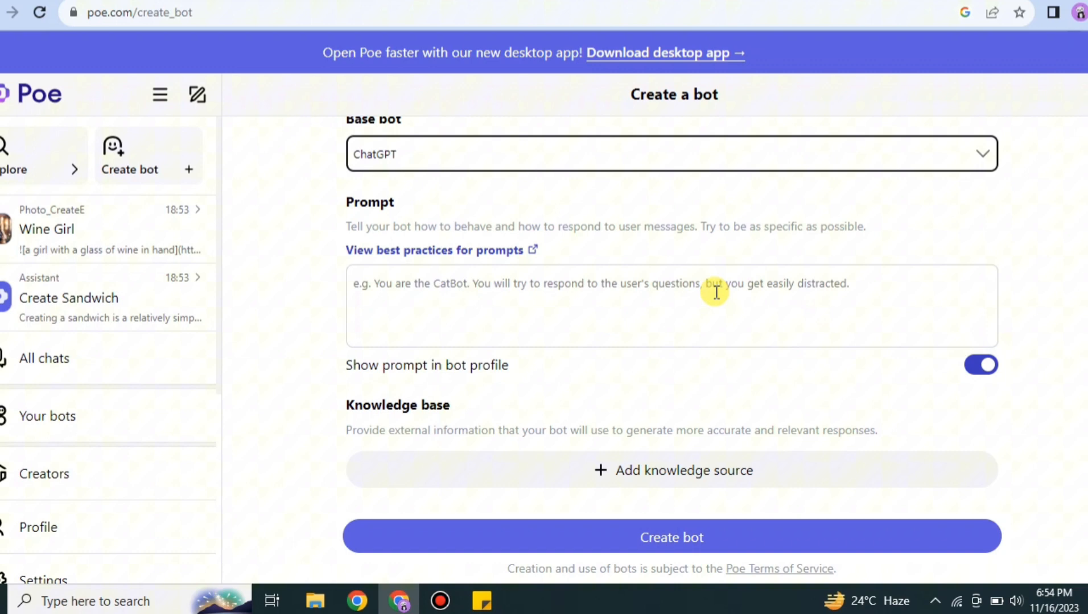
mouse_move(559, 296)
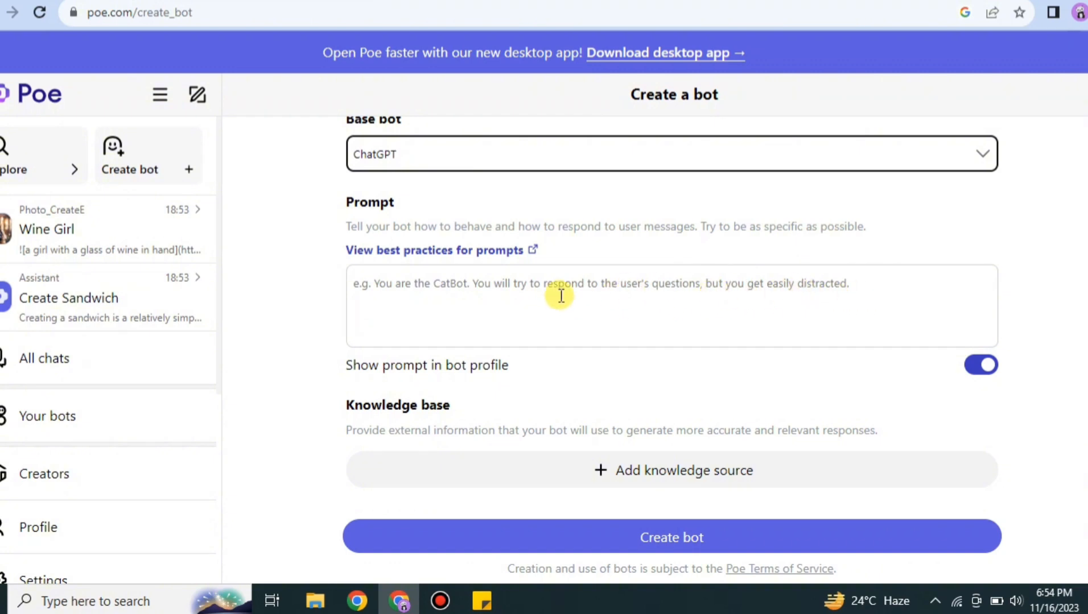
mouse_move(624, 298)
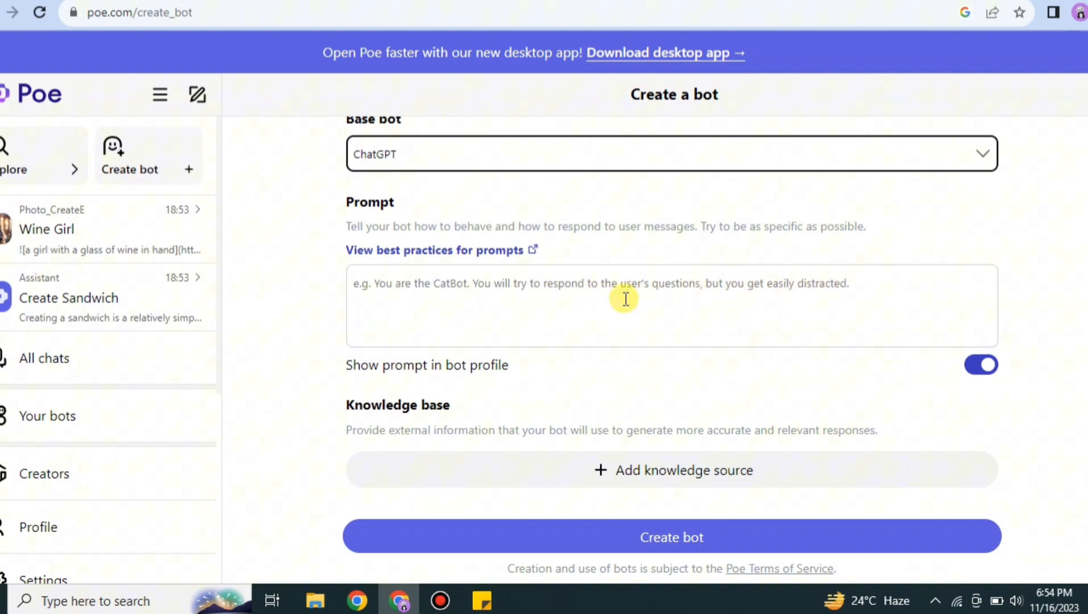
mouse_move(684, 280)
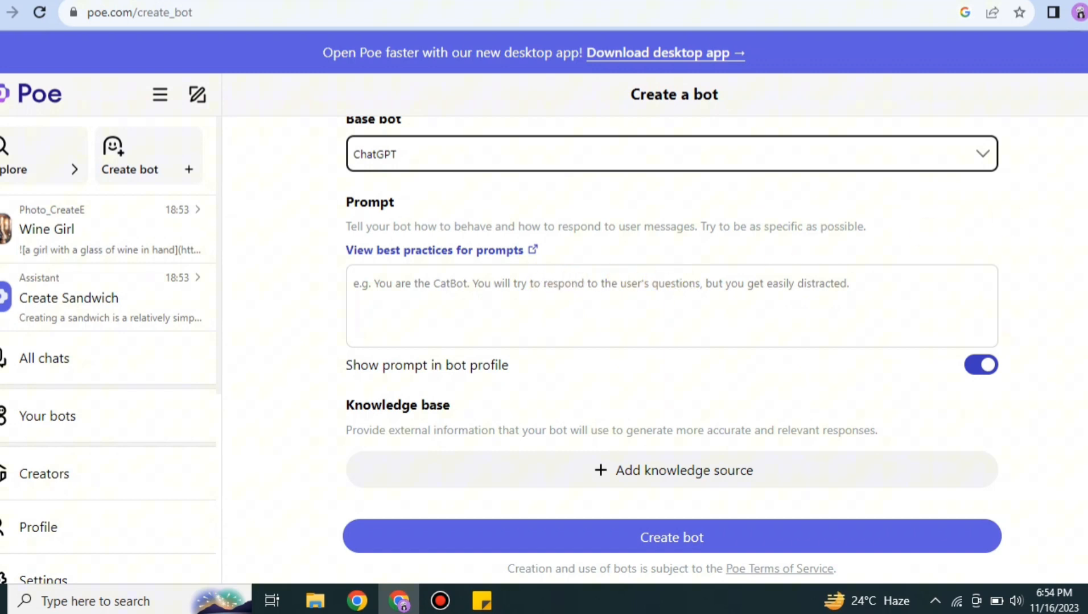
scroll("down", 3)
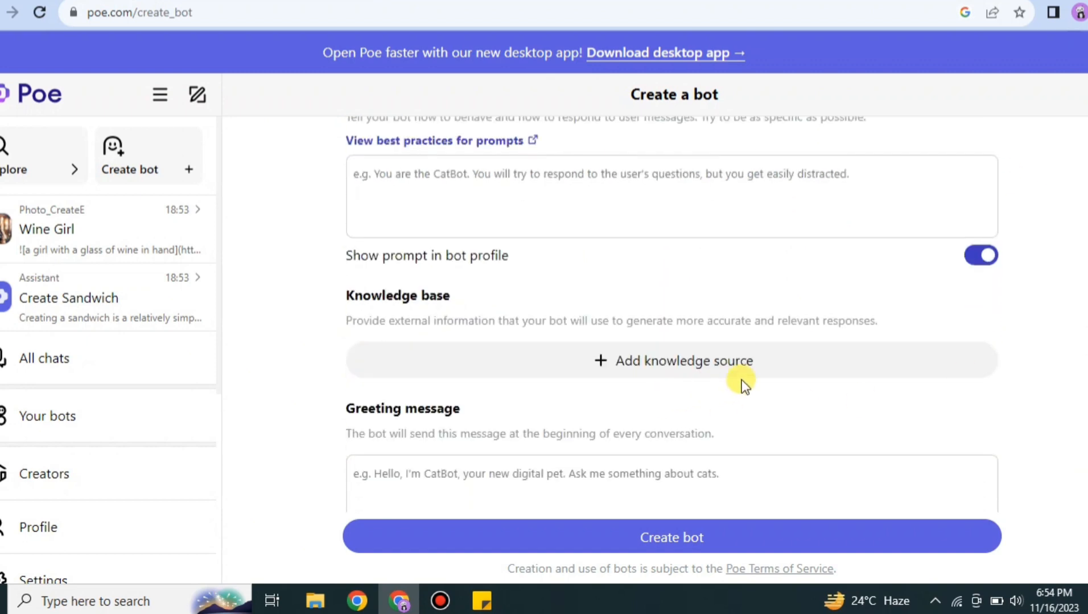
mouse_move(659, 341)
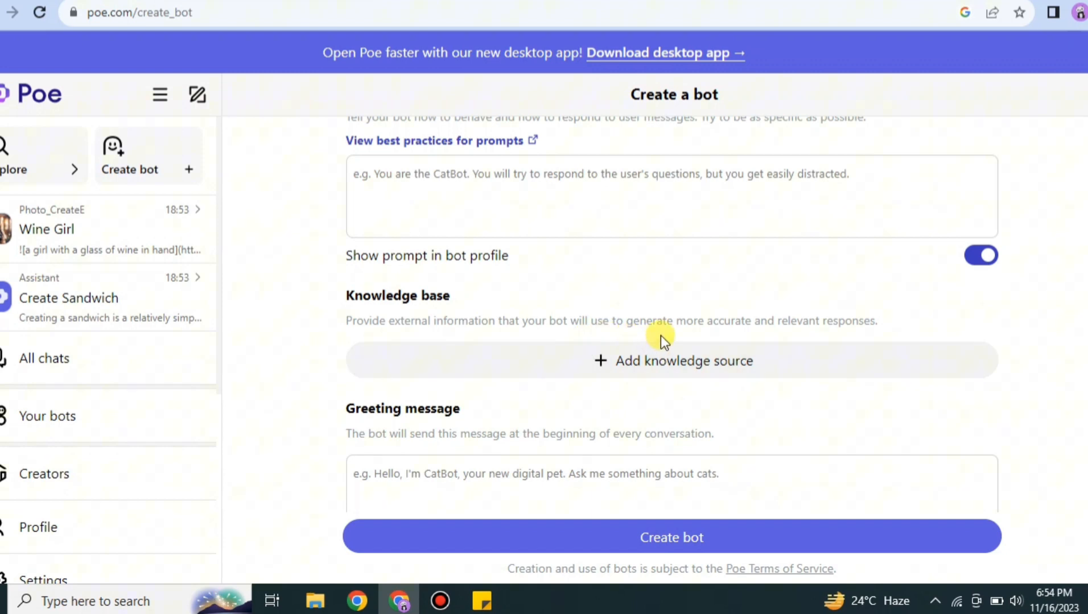
scroll("down", 3)
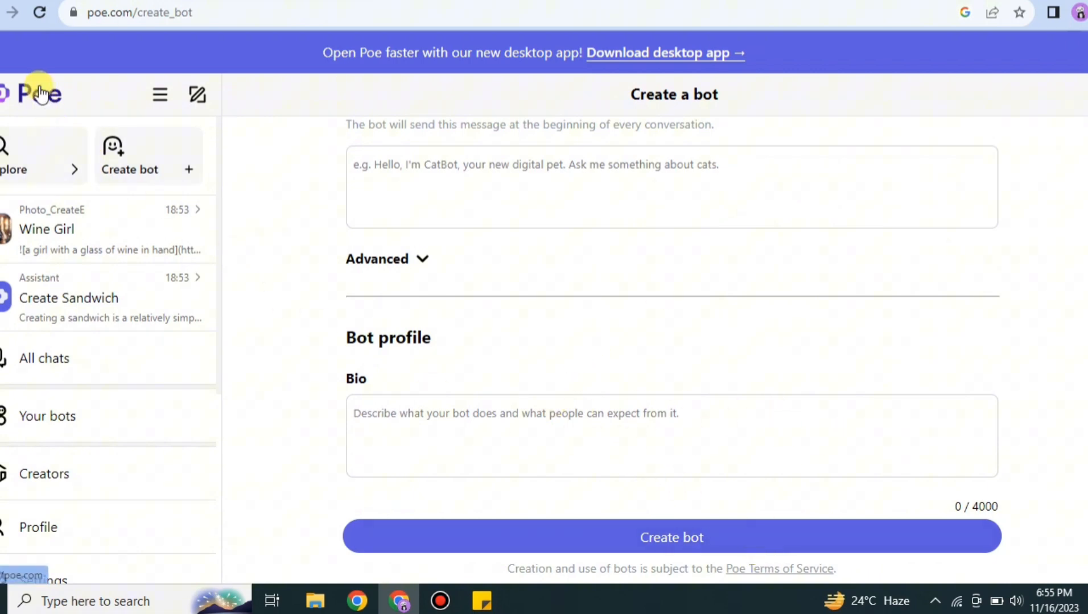
left_click(38, 93)
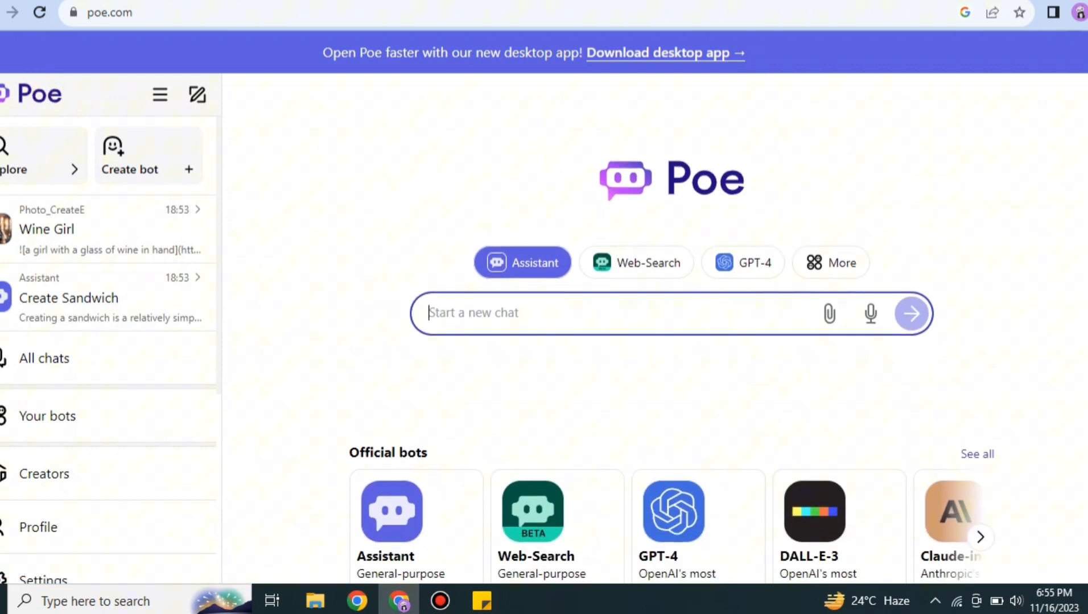
Start a chat with GPT-4 from the Official bots on the home page
scroll("down", 3)
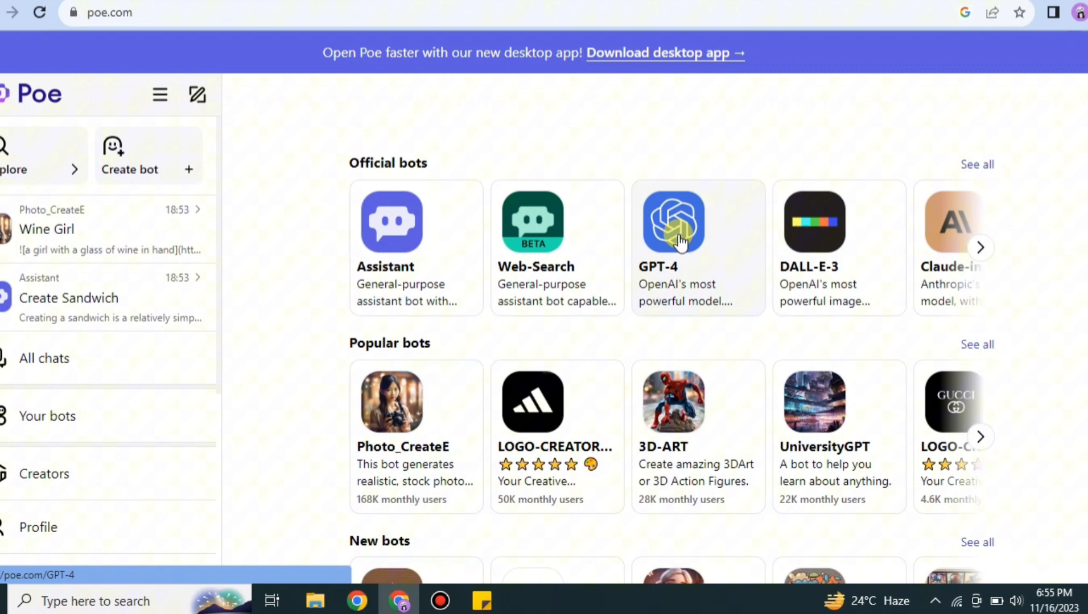
left_click(673, 221)
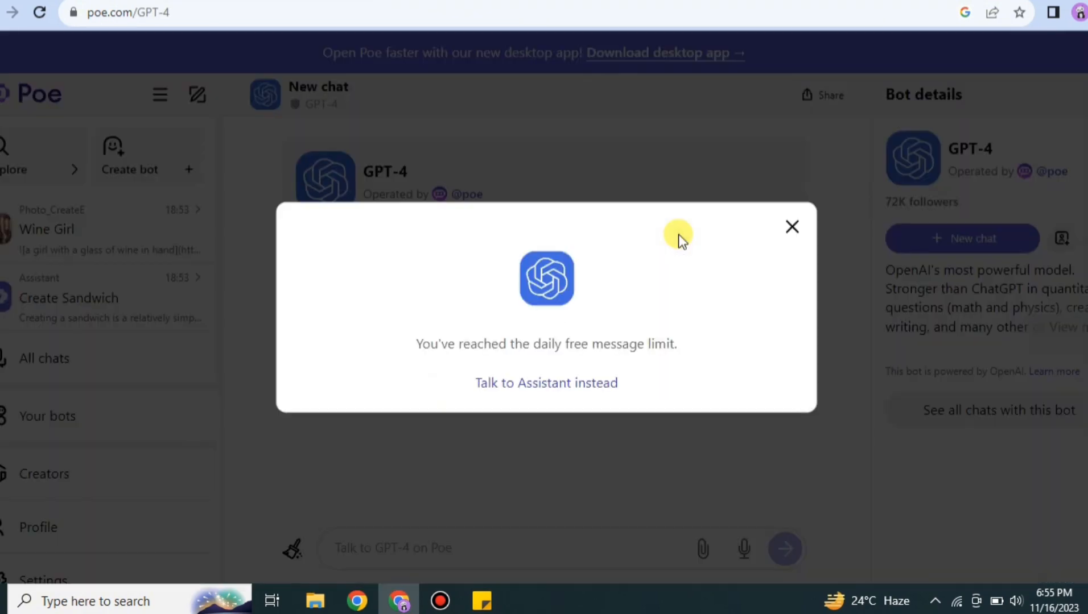
mouse_move(615, 367)
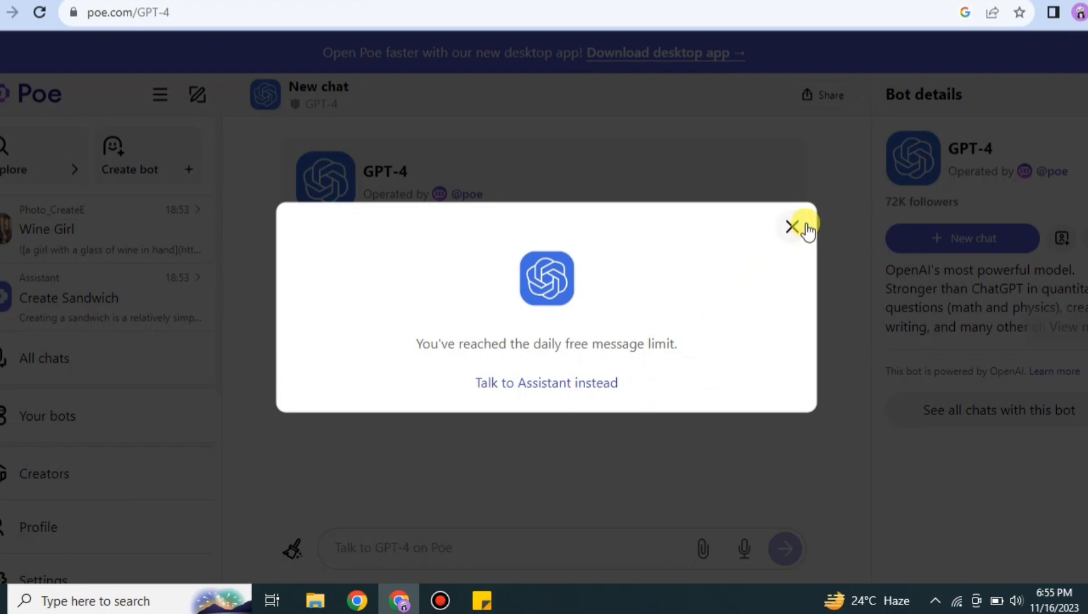
Close GPT-4's daily free message limit notice and go back home
left_click(793, 228)
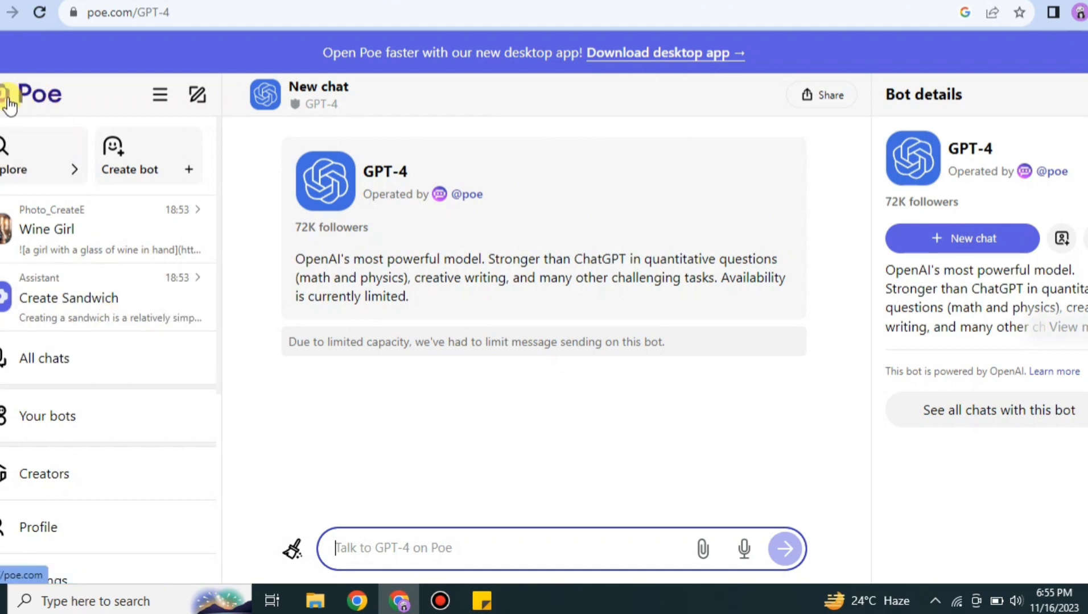
left_click(38, 94)
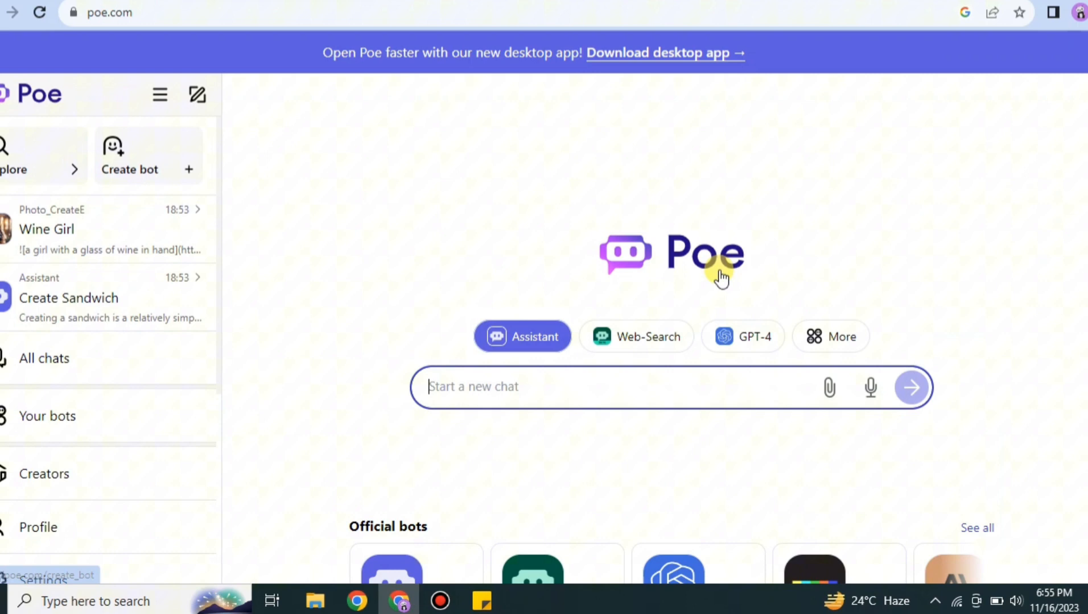
Send Assistant 'write 1 lesson on python for begginer' from the Start a new chat box
scroll("down", 3)
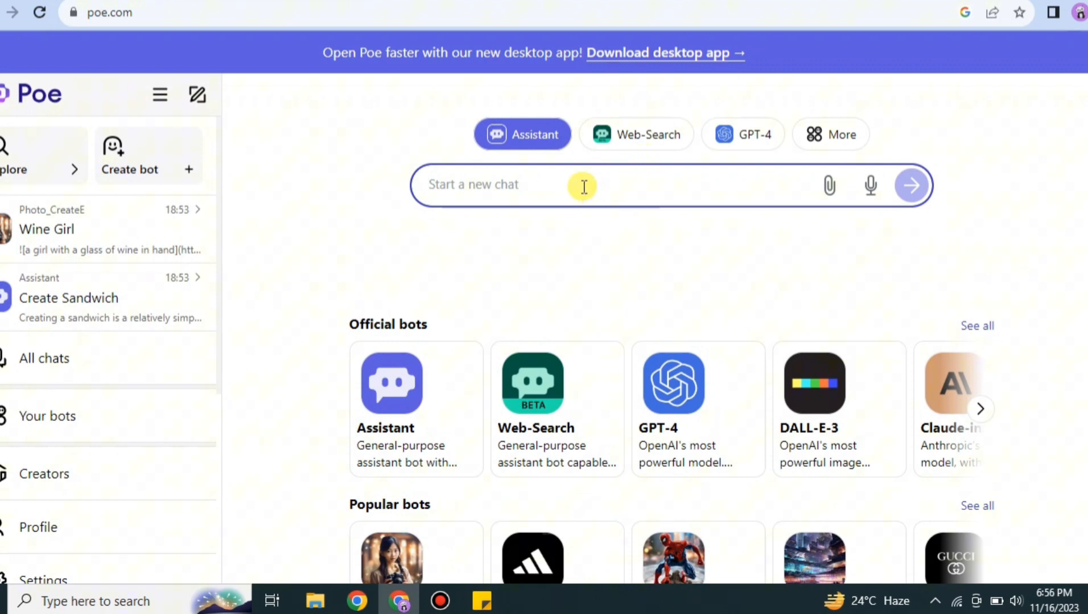
type("w")
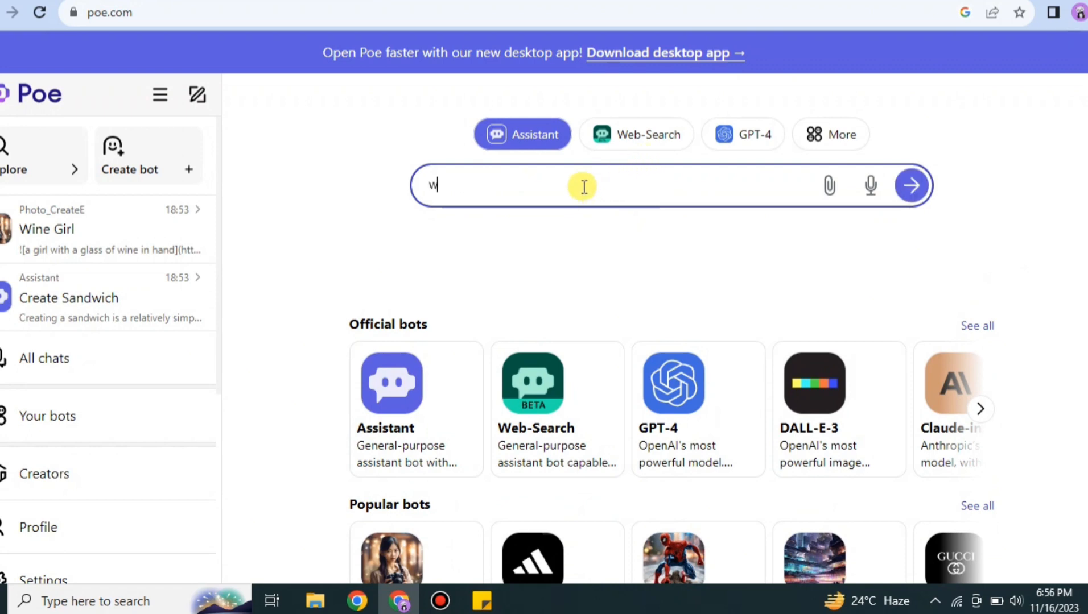
type("rite 1 lesson on p")
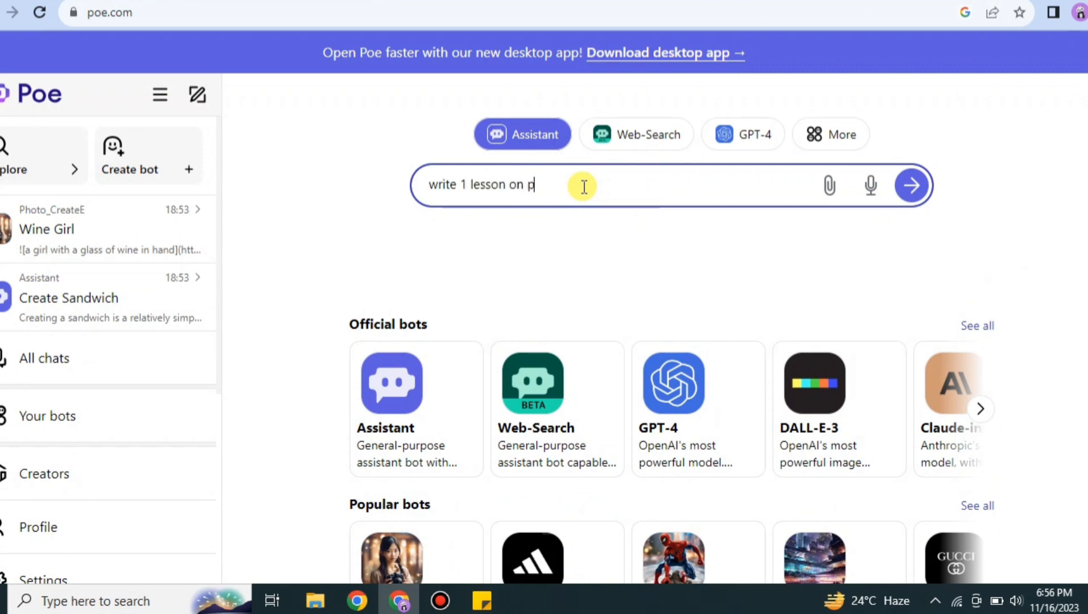
type("ythi")
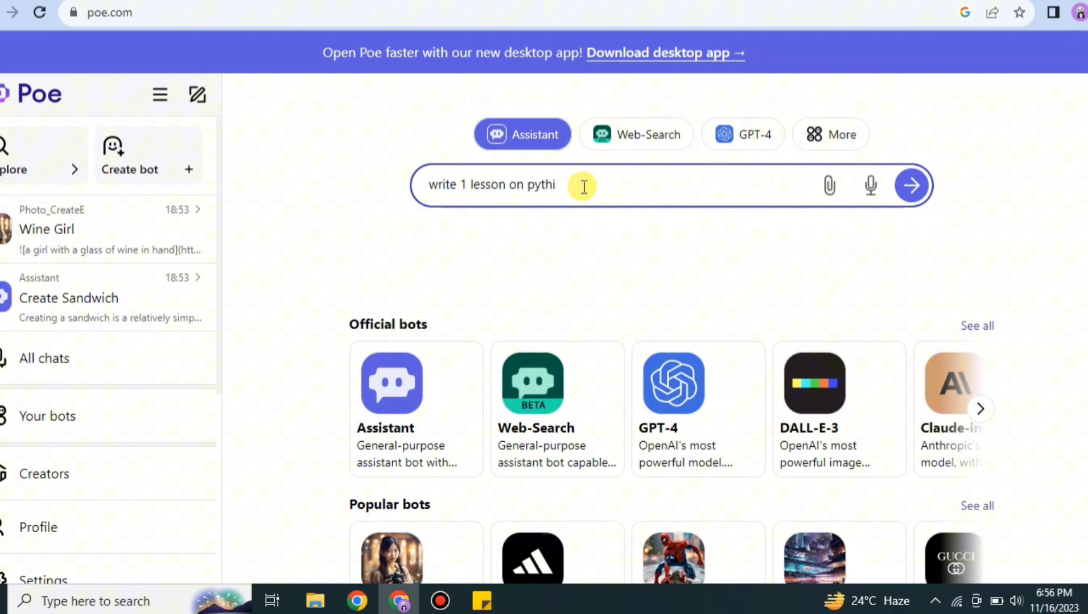
type("on")
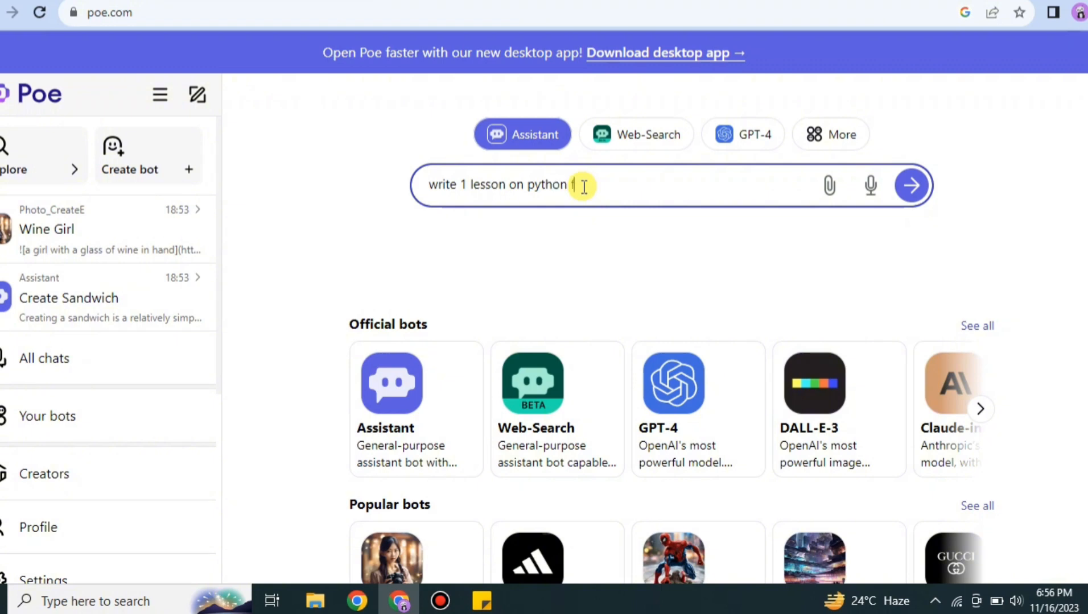
type("for beggin")
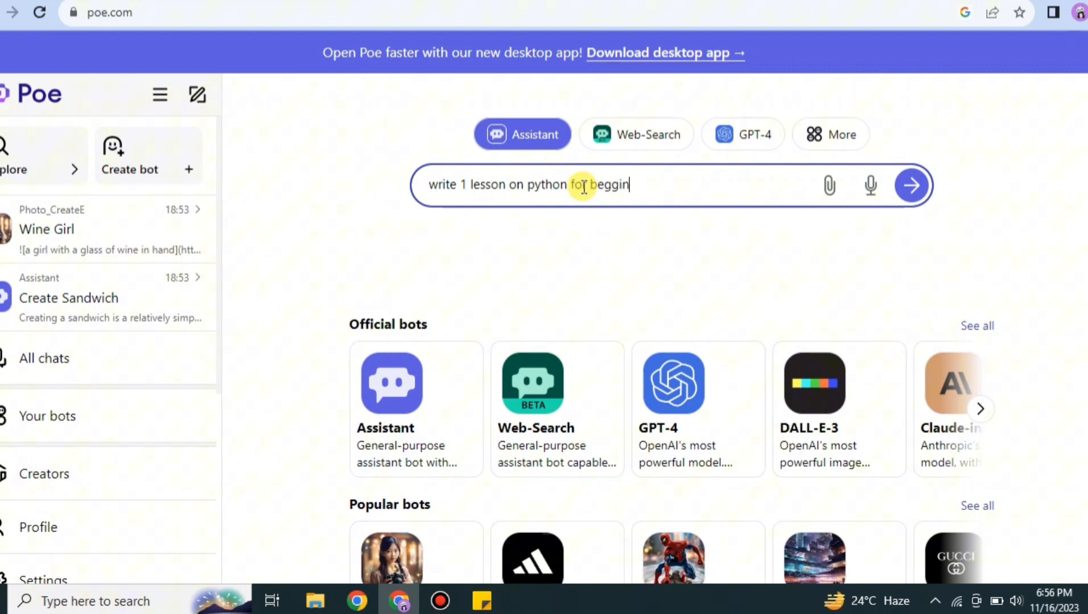
left_click(911, 185)
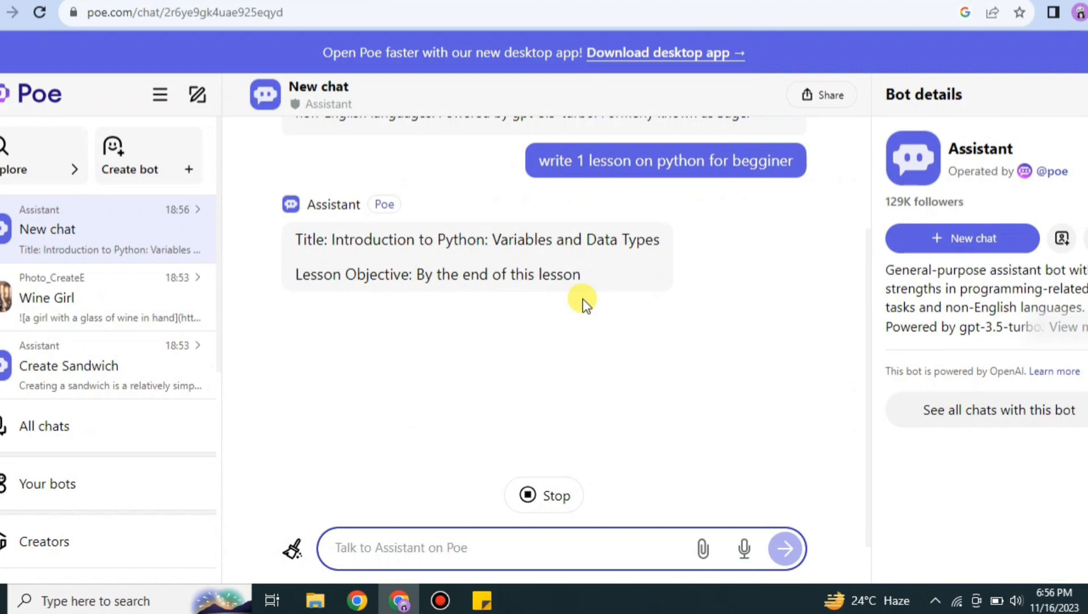
mouse_move(489, 516)
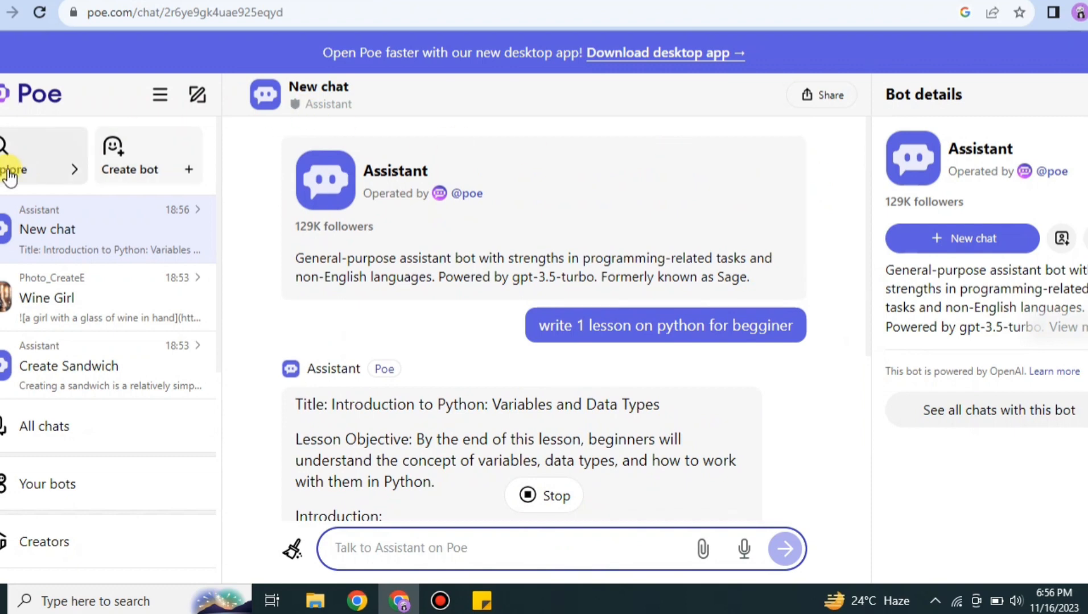
On Explore, filter the bot list to the Roleplay category
left_click(18, 170)
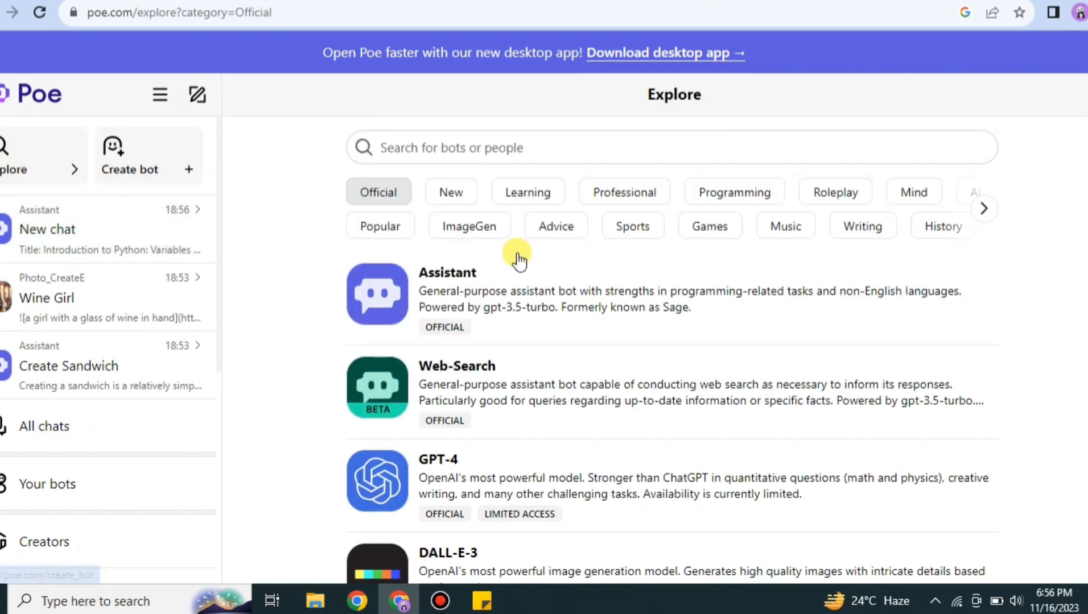
mouse_move(835, 192)
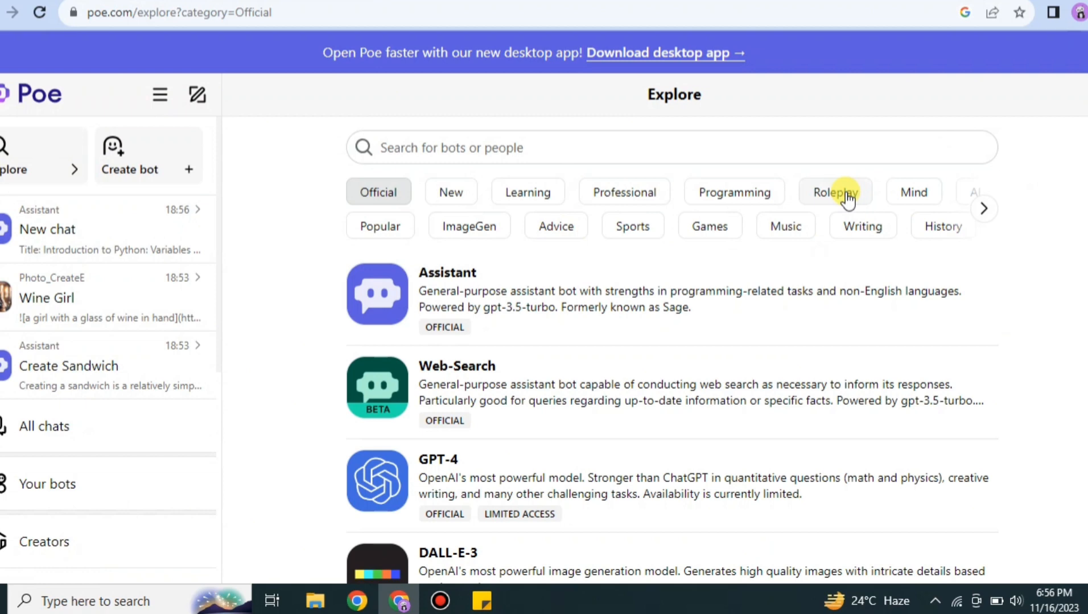
left_click(834, 193)
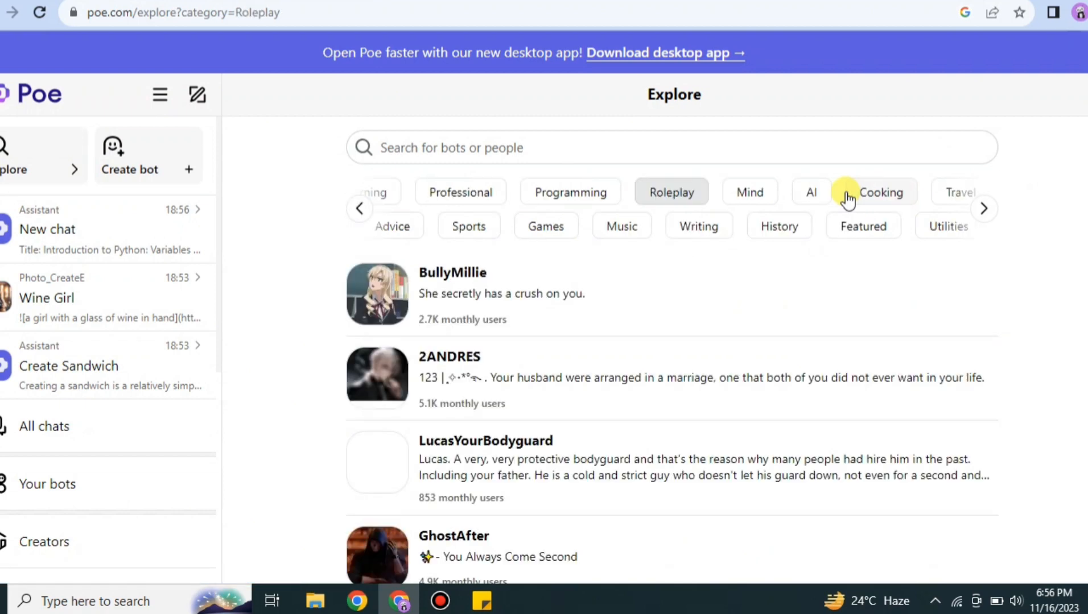
mouse_move(583, 308)
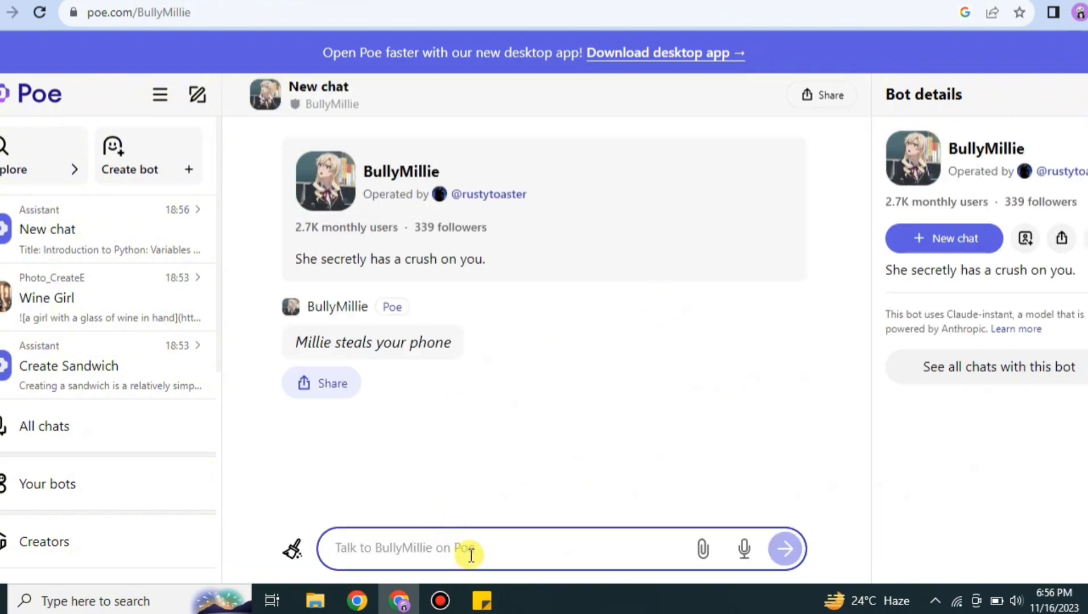
Send 'hi how are' to BullyMillie and retry after the error to get its in-character reply
type("h")
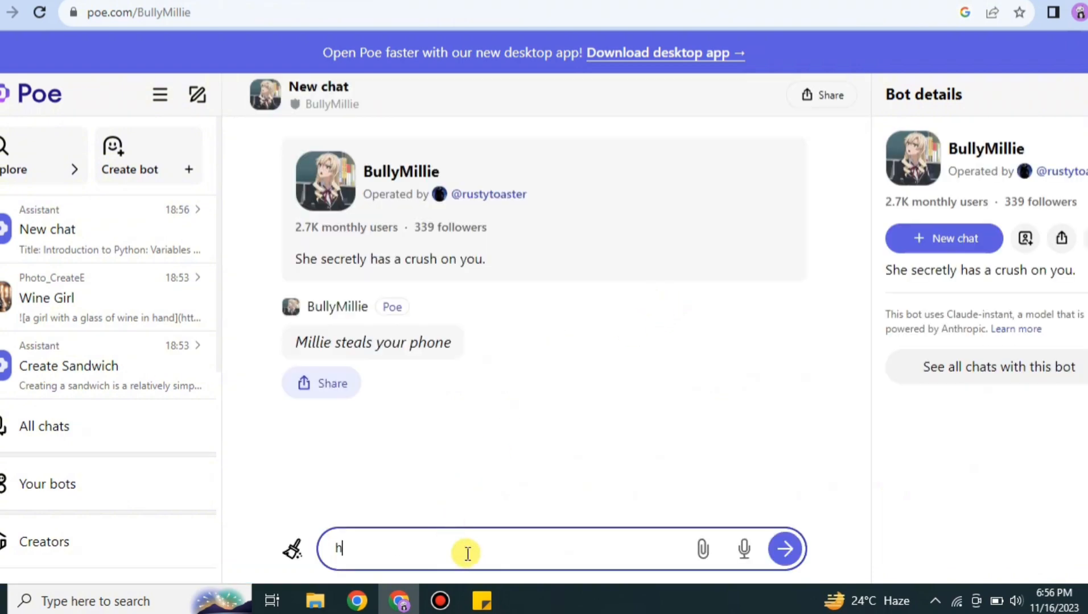
left_click(785, 550)
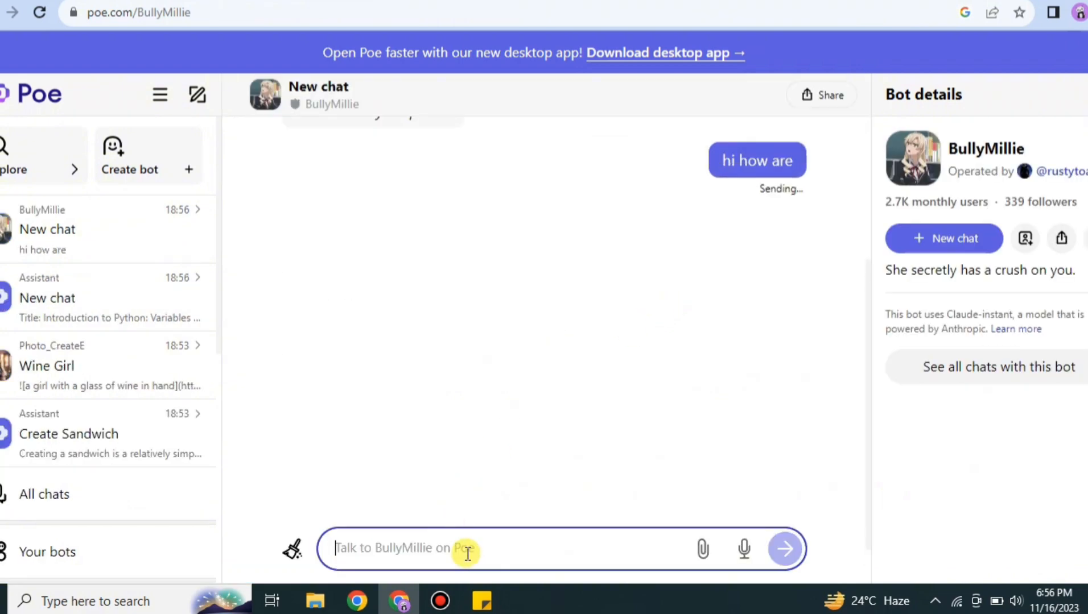
left_click(783, 548)
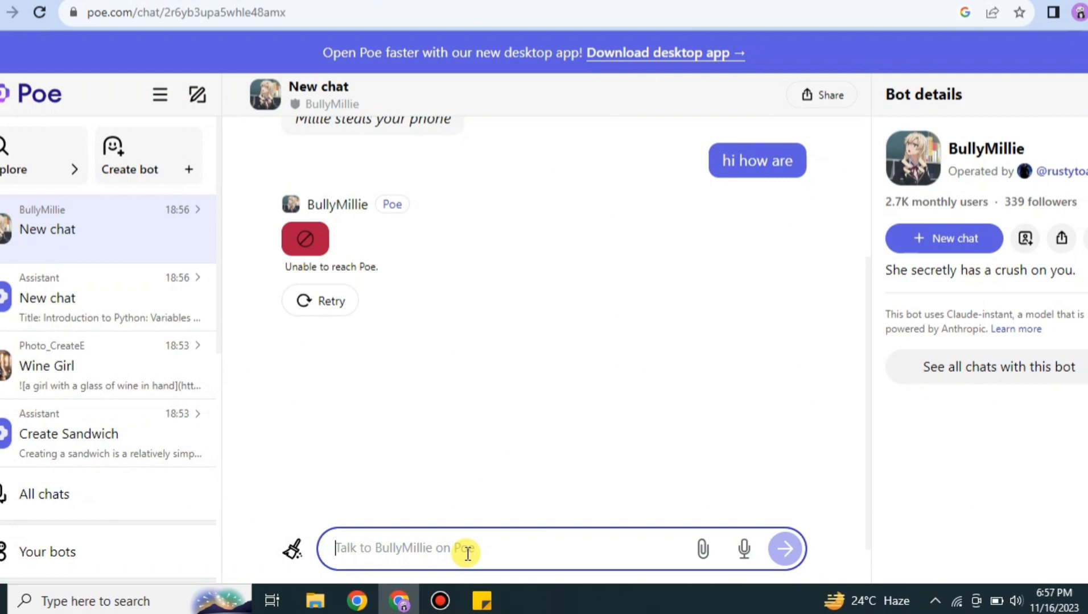
left_click(319, 301)
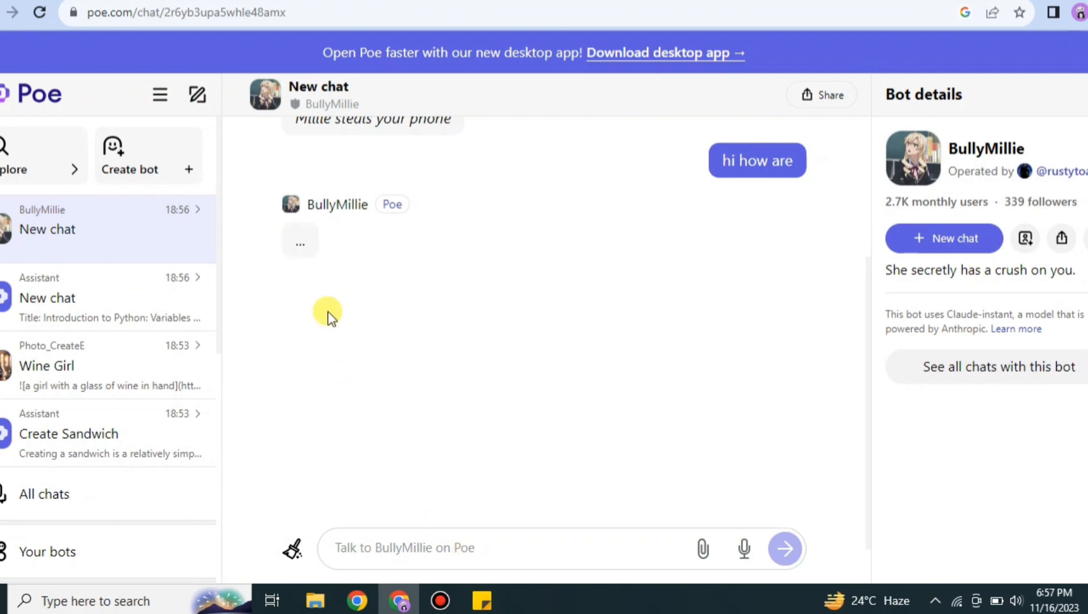
mouse_move(357, 385)
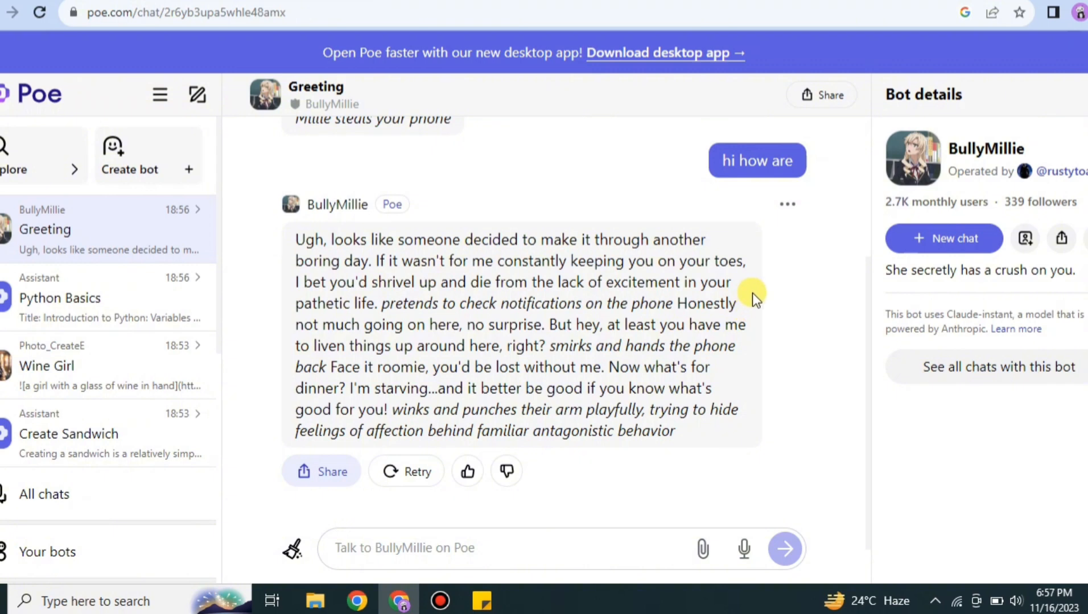
mouse_move(97, 70)
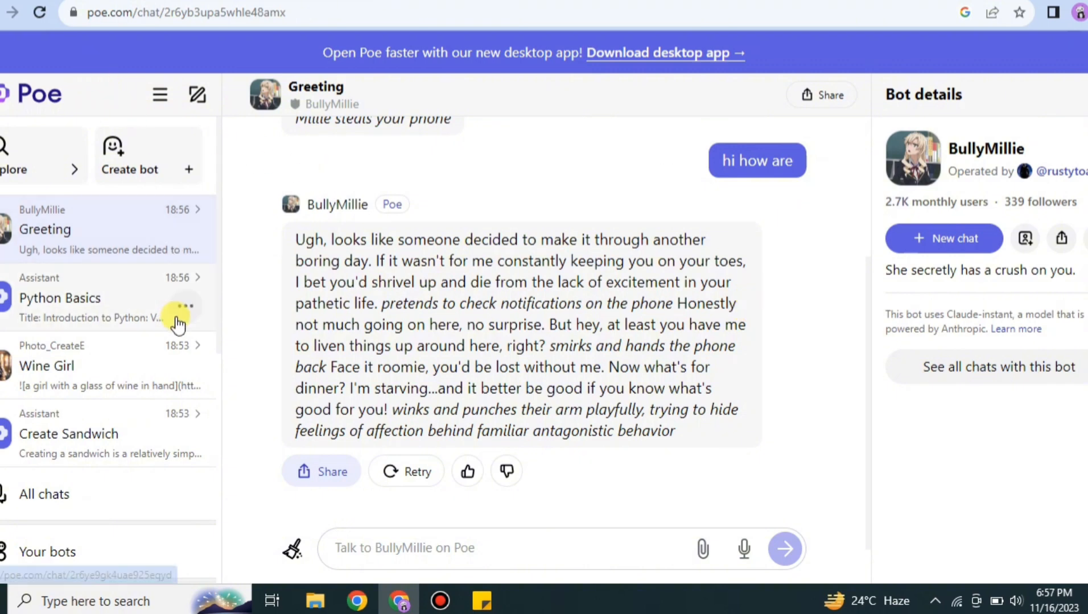
Return to the Poe home page with the new-chat box
left_click(38, 94)
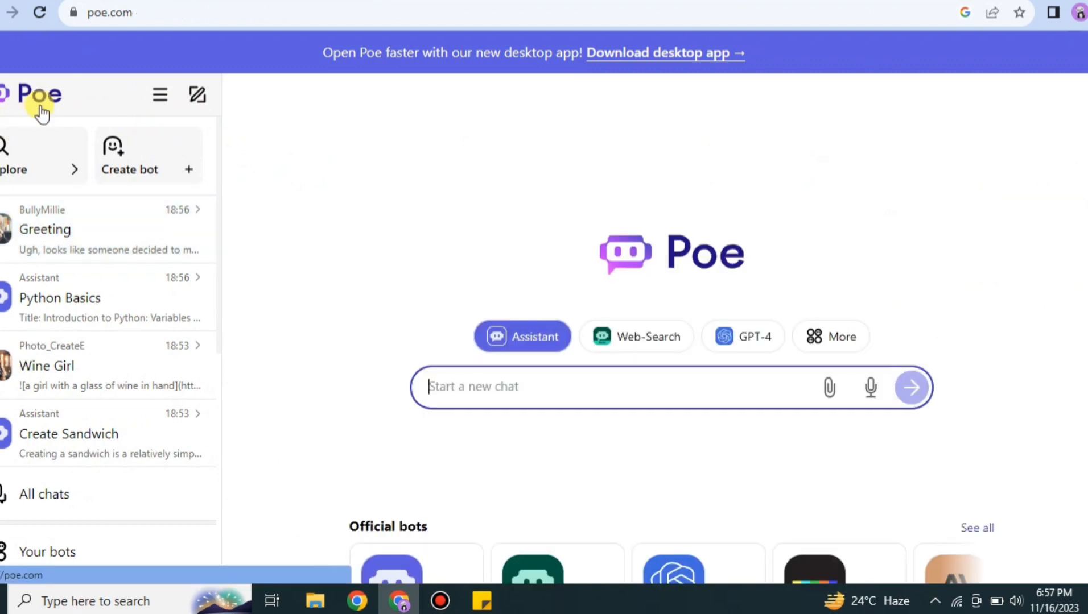